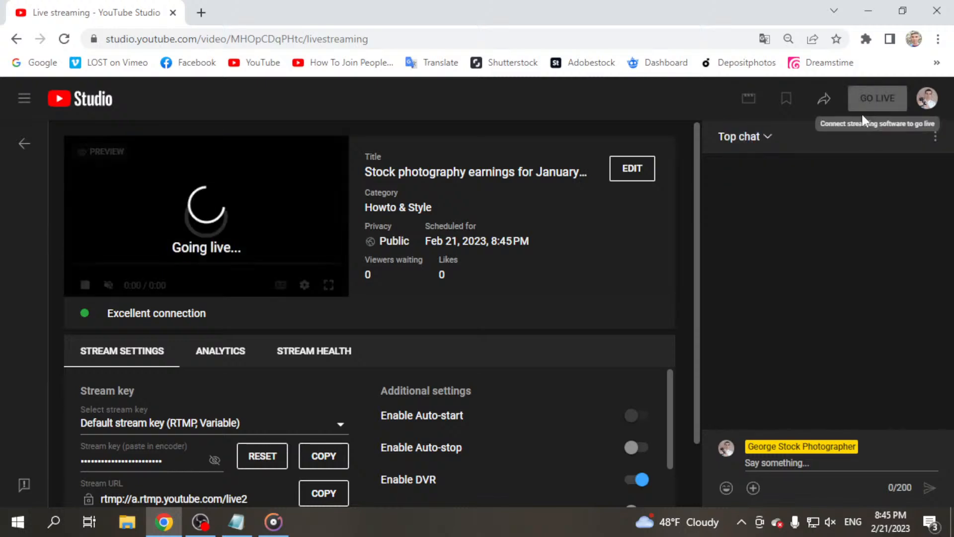
Go live with the January stock earnings stream and bring up the live chat options.
left_click(936, 136)
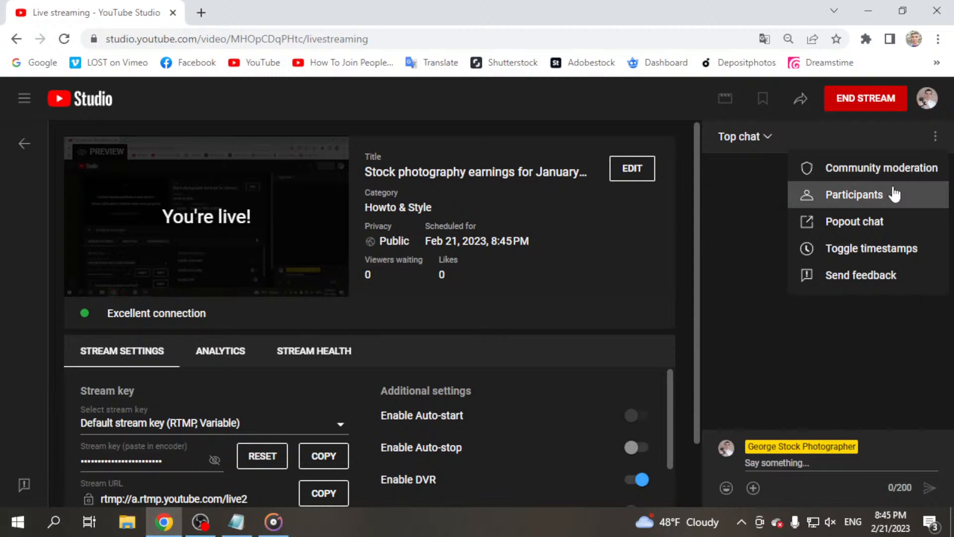
left_click(855, 221)
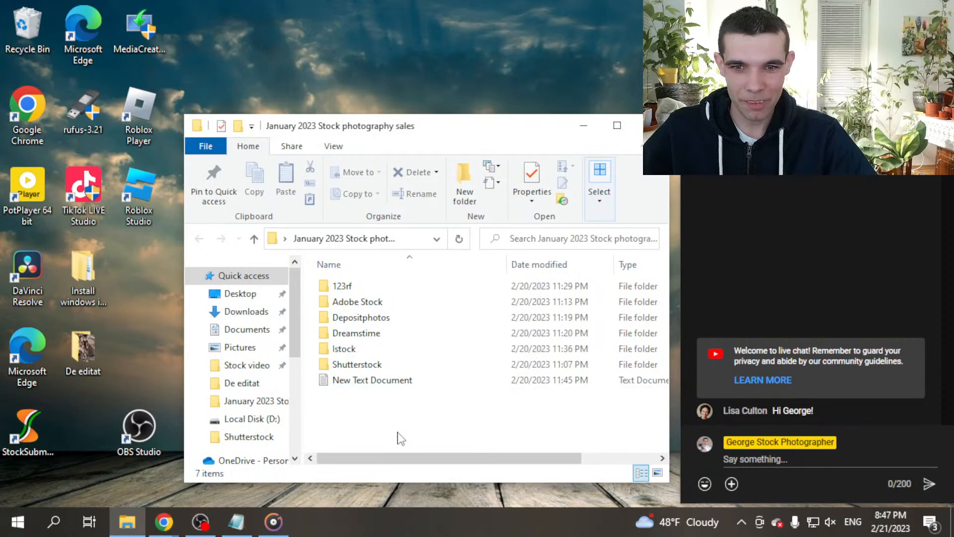
In the Shutterstock folder, view the 2.38$ video's Details properties (4K, 20 s burdock clip), then dismiss them.
double_click(358, 363)
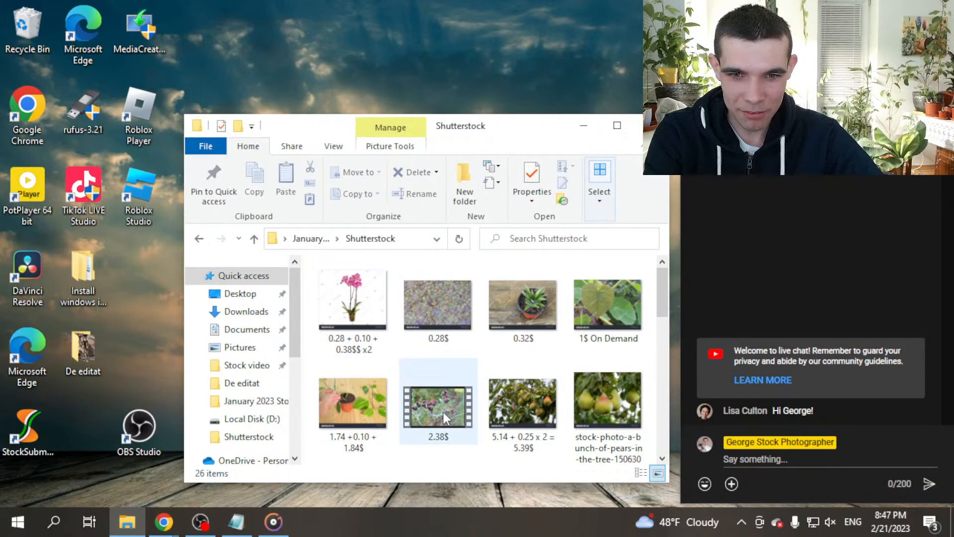
right_click(437, 398)
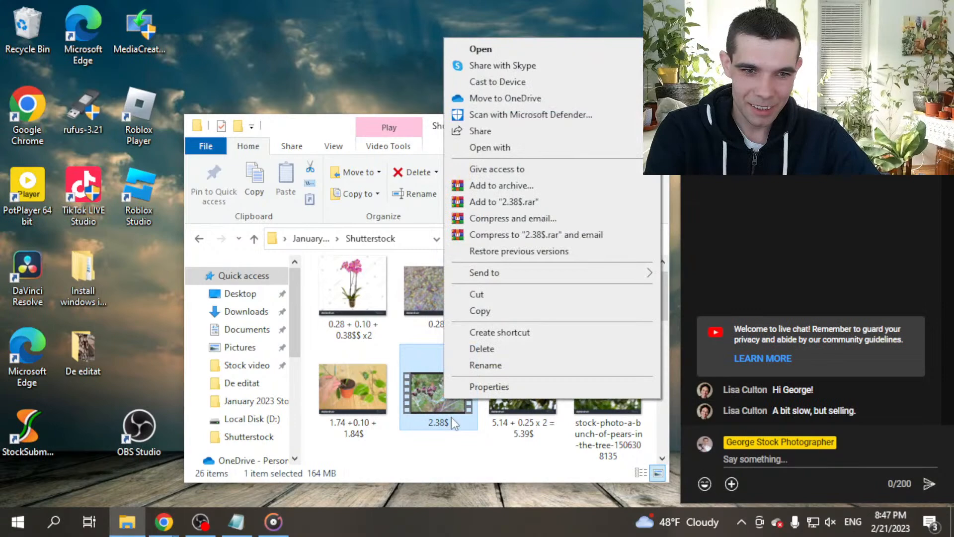
left_click(488, 387)
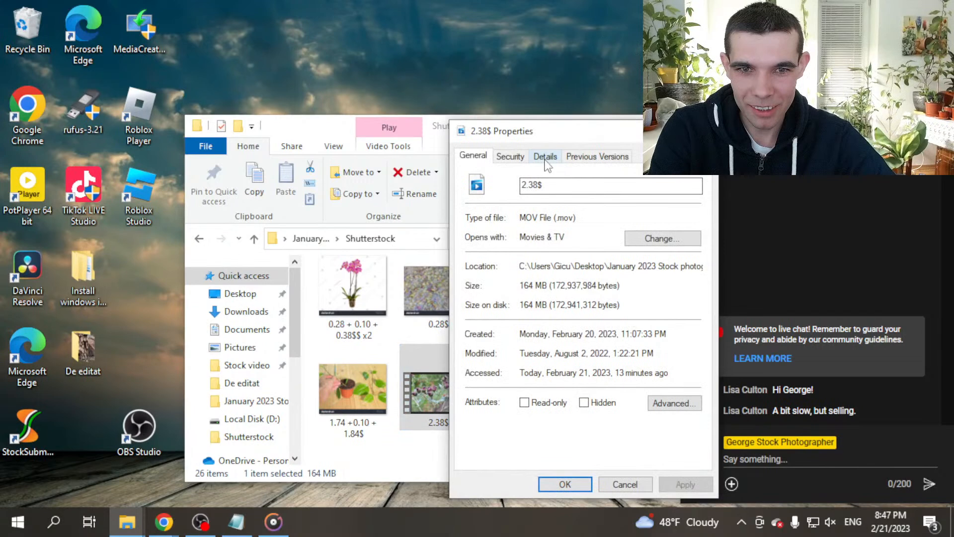
left_click(544, 156)
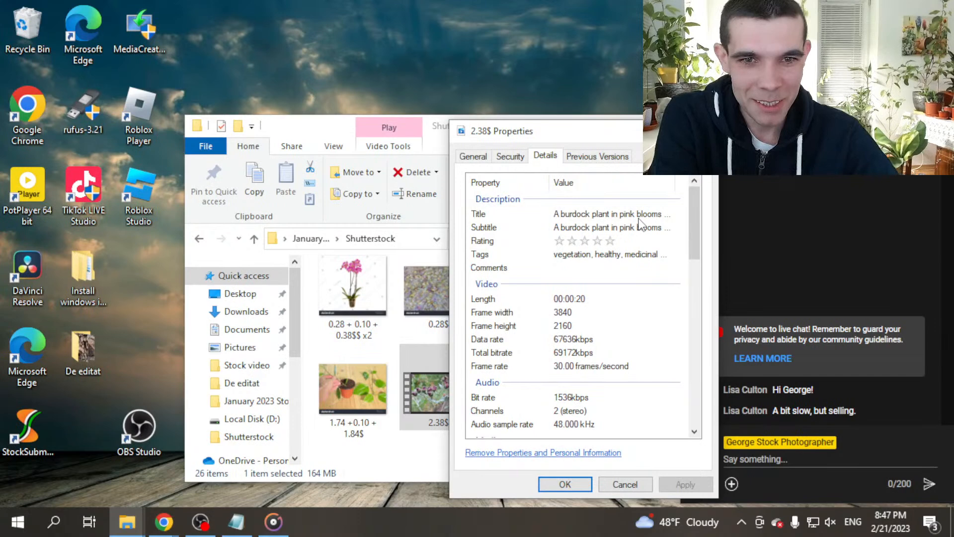
left_click(624, 483)
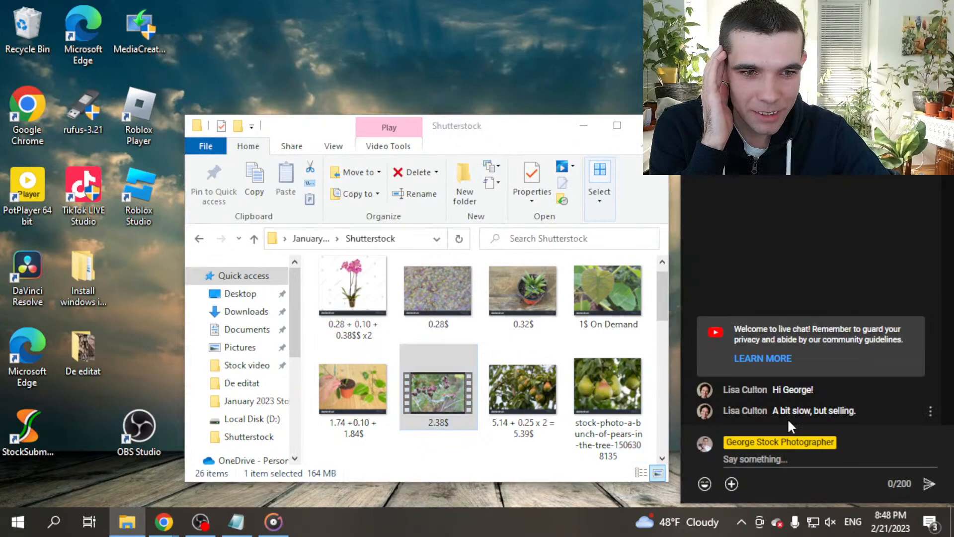
double_click(437, 386)
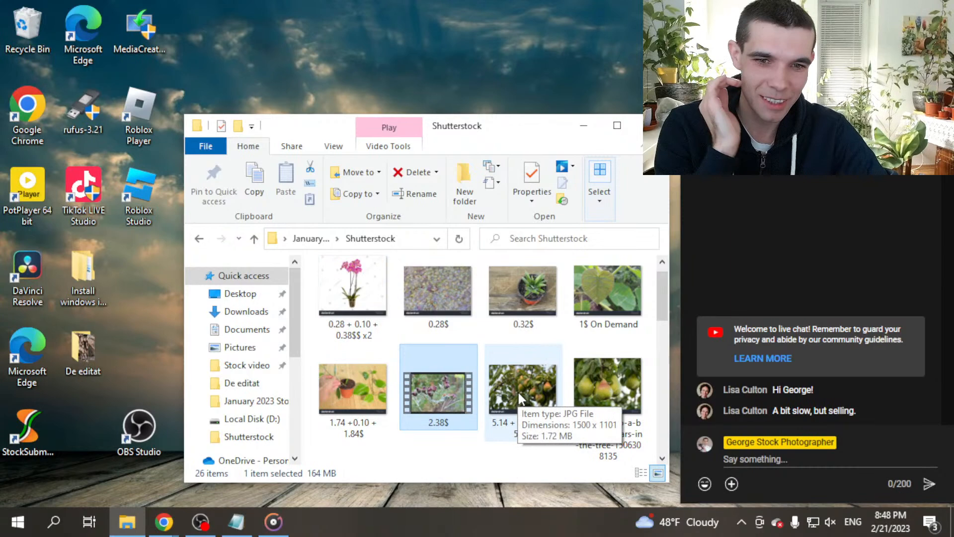
left_click(521, 380)
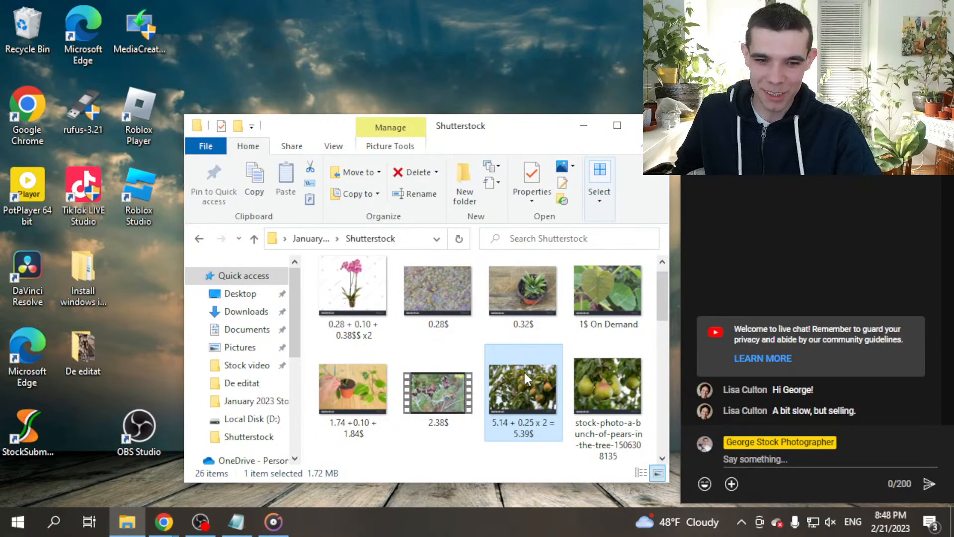
double_click(523, 388)
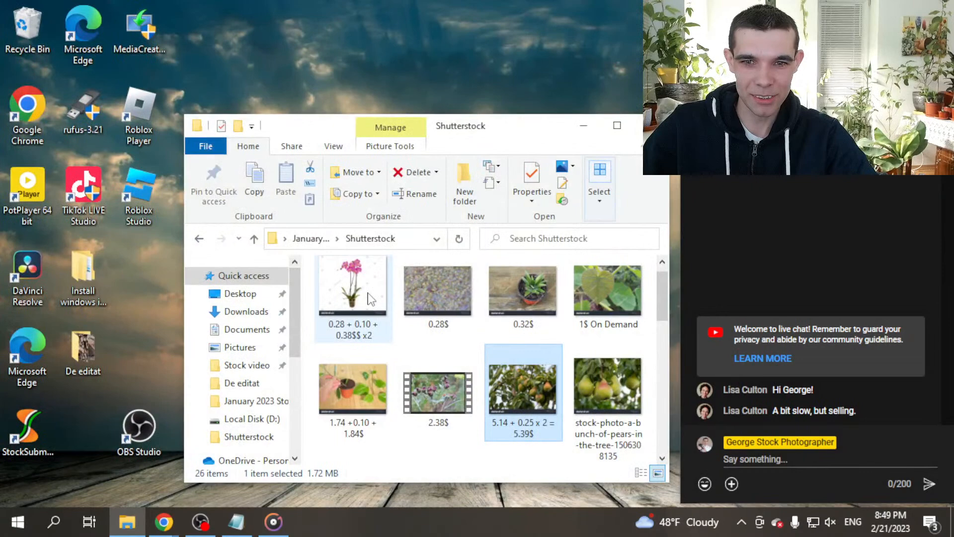
double_click(351, 286)
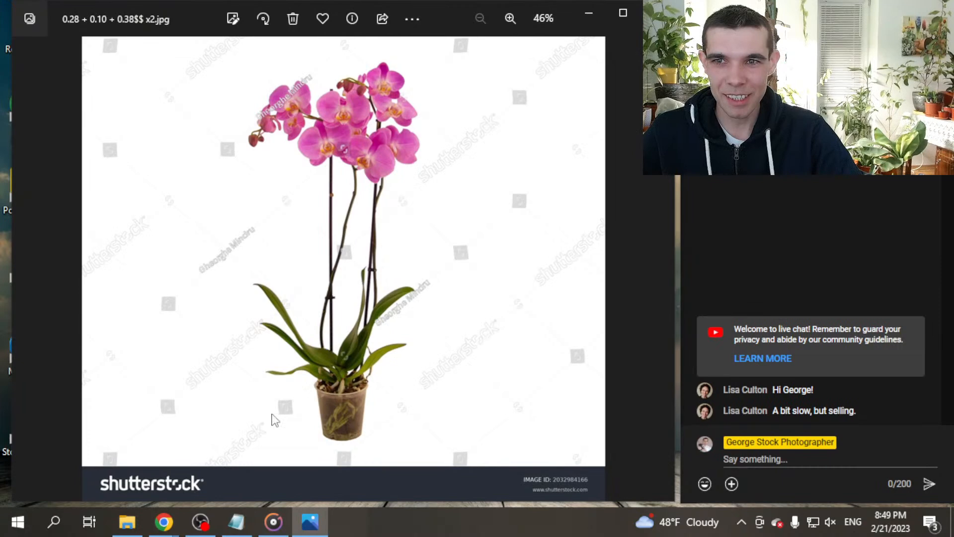
mouse_move(114, 91)
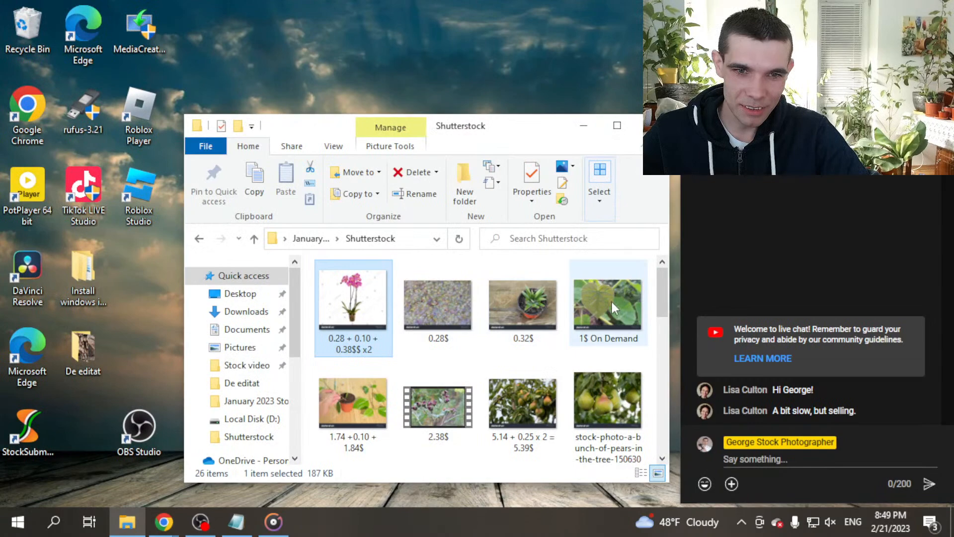
double_click(607, 306)
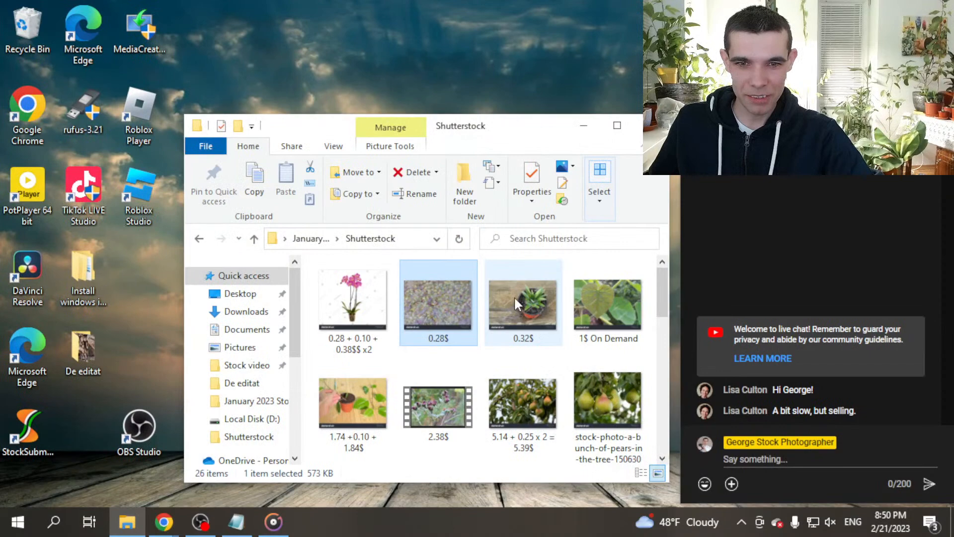
View the 0.32$ succulent photo, then the fruit tree branch with webbed leaves in Photos.
double_click(522, 301)
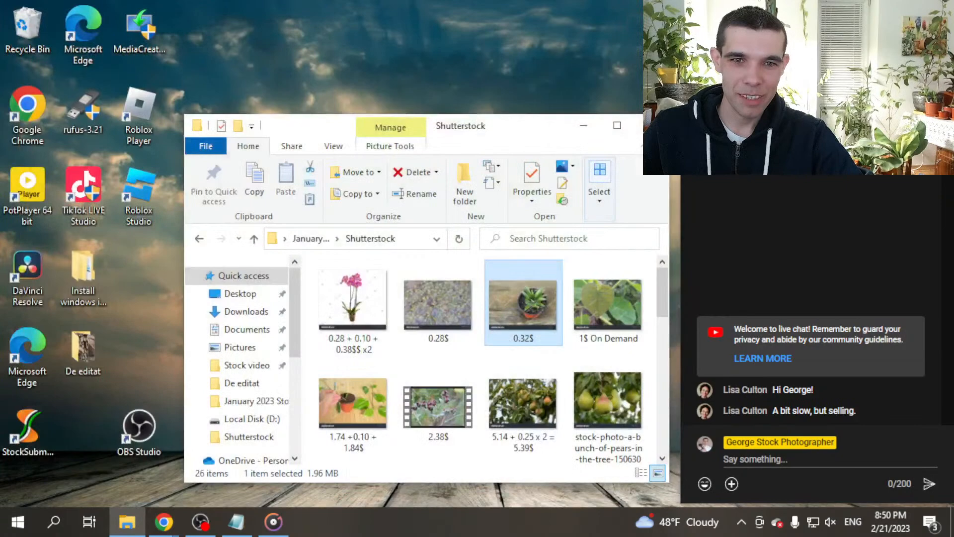
double_click(607, 399)
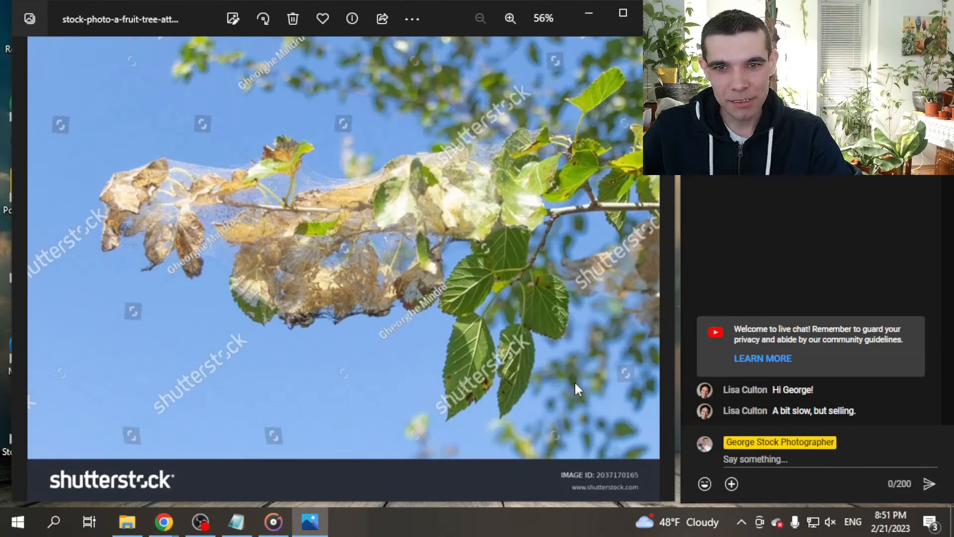
Inspect the webbed-leaves photo at 100% actual size in Photos.
left_click(510, 17)
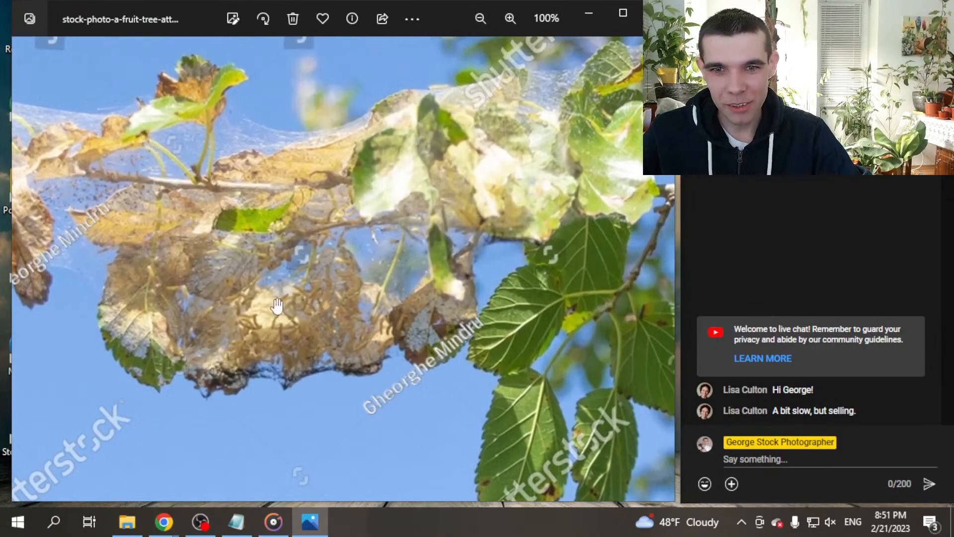
left_click(480, 18)
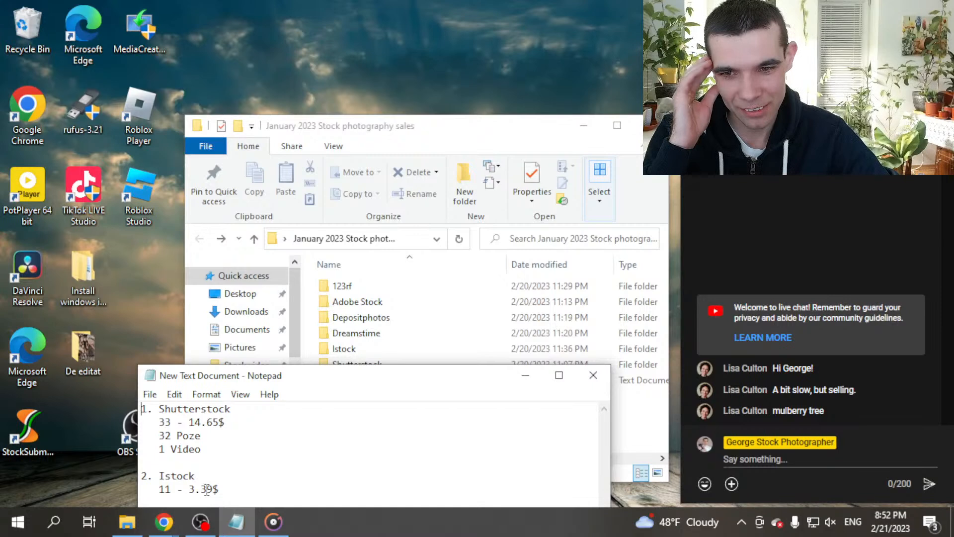
View the iStock acetone bottle, brushes and gloves photo, then finish with it.
double_click(343, 348)
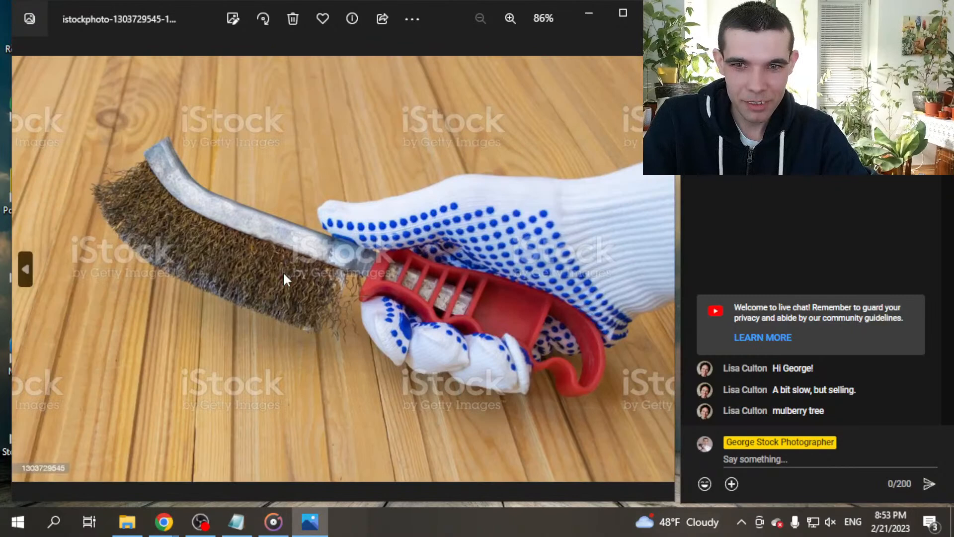
mouse_move(206, 240)
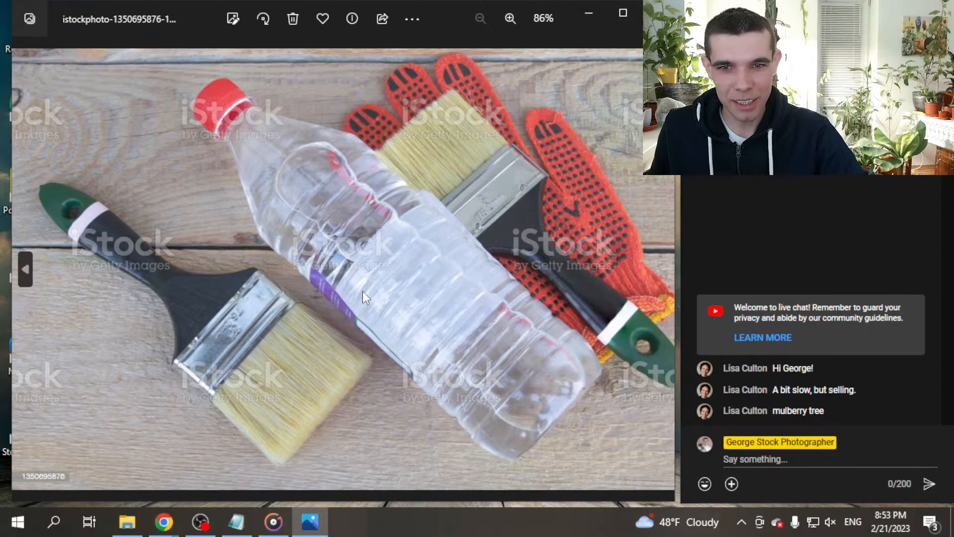
left_click(509, 18)
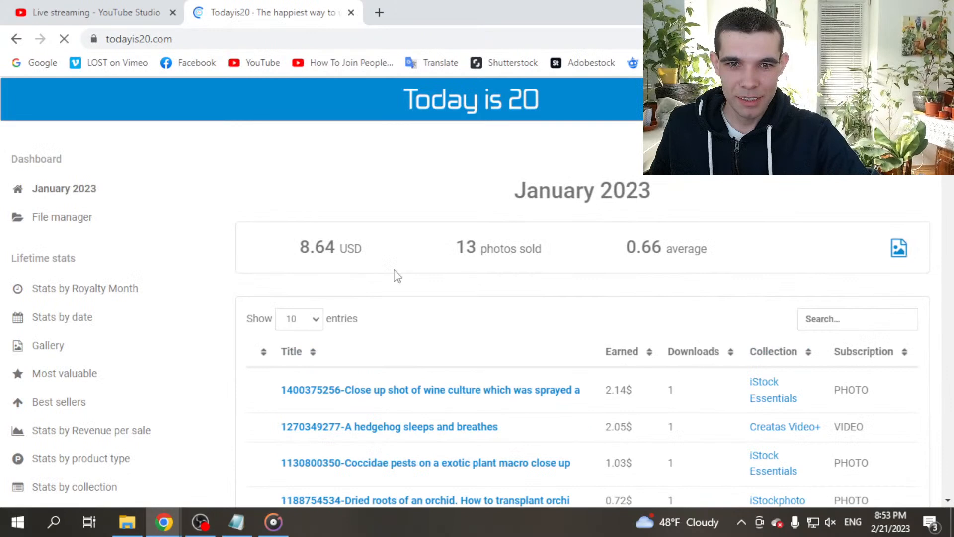
Load Stats by Royalty Month for December 2022 (3.05 USD, 11 photos) and scan the sold items.
left_click(85, 288)
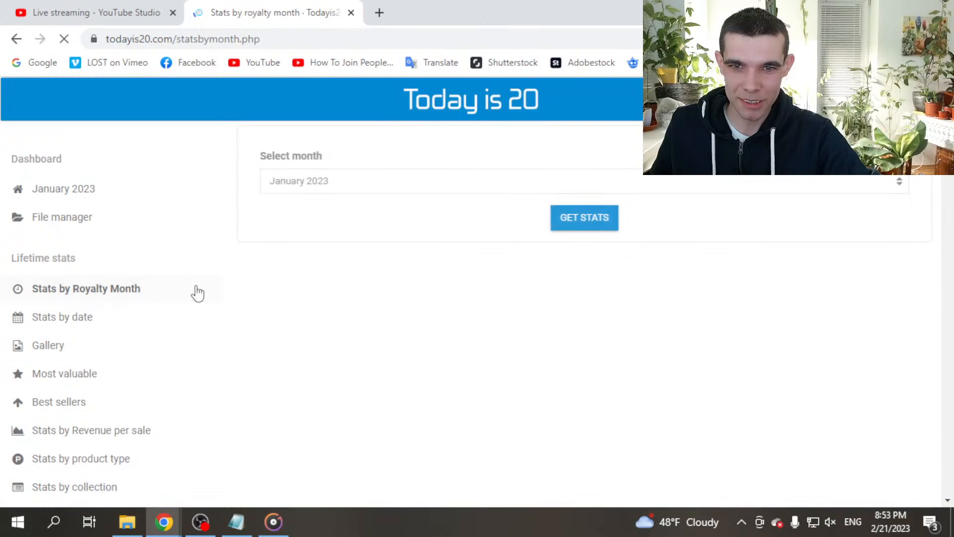
left_click(581, 217)
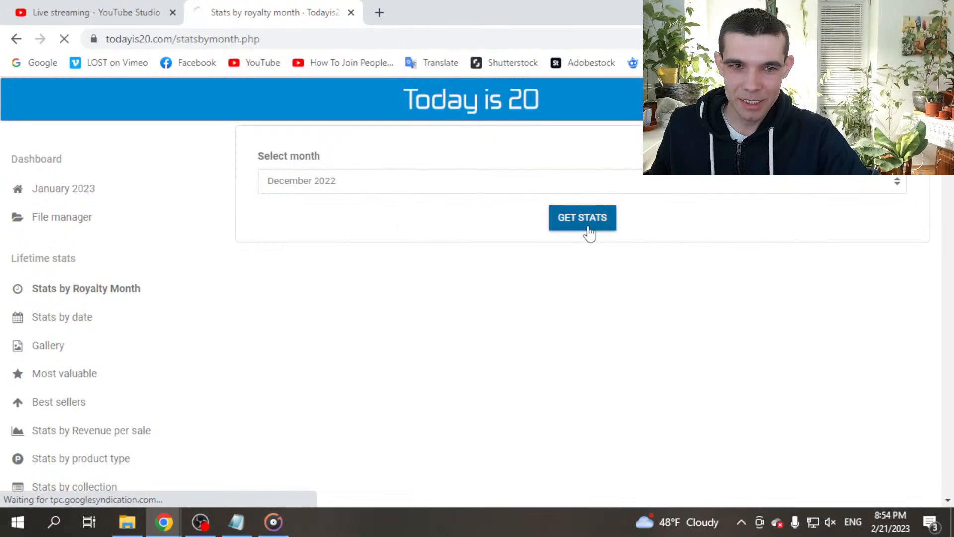
left_click(581, 218)
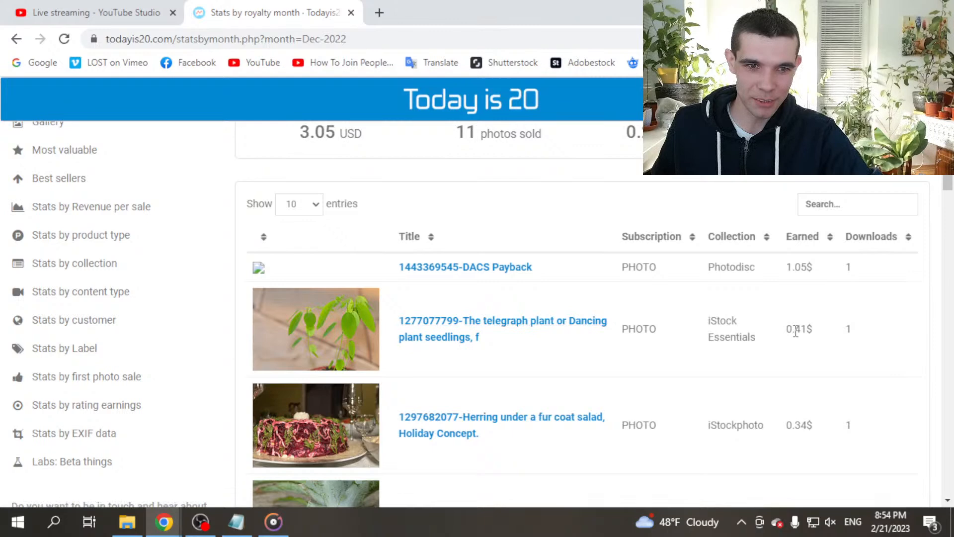
scroll("down", 3)
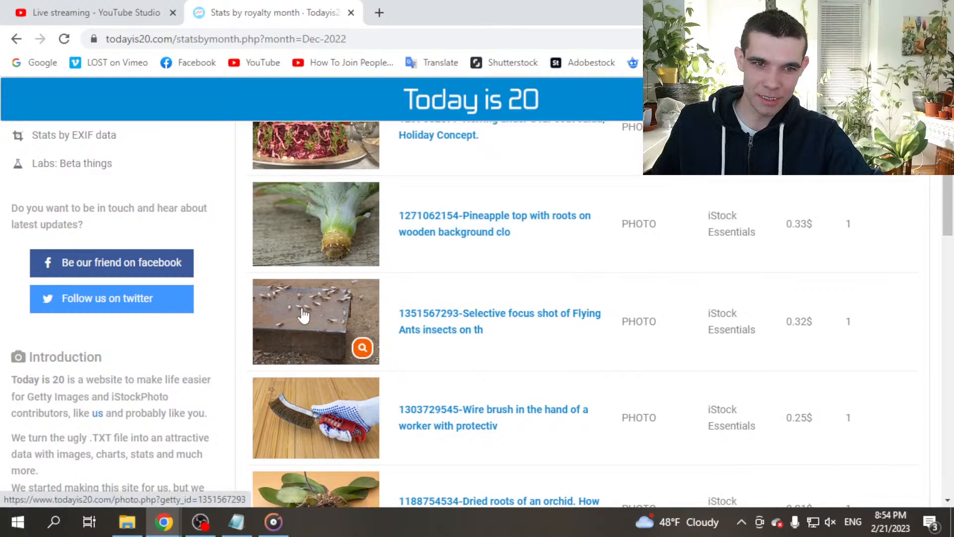
scroll("down", 3)
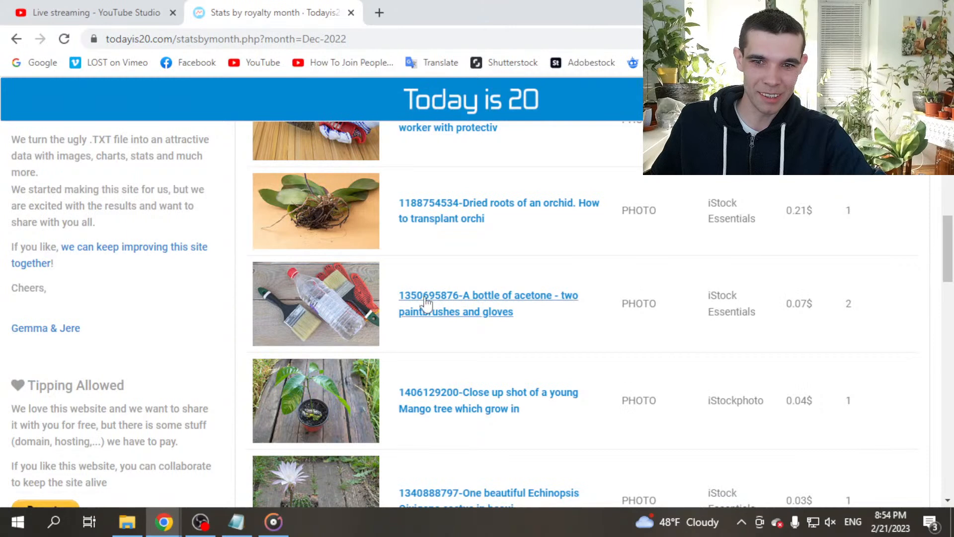
scroll("down", 3)
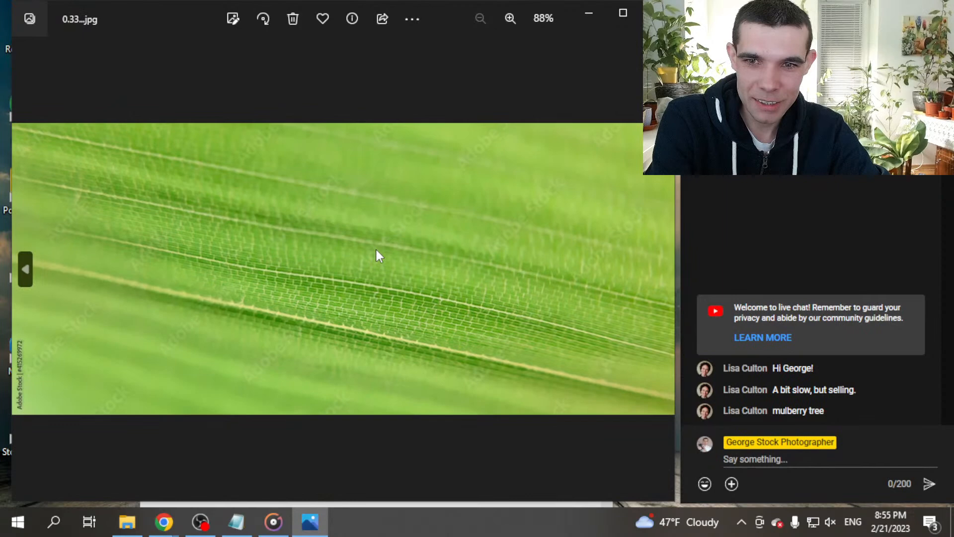
Finish reviewing the Adobe Stock green leaf close-up, returning to the Notepad totals.
left_click(509, 18)
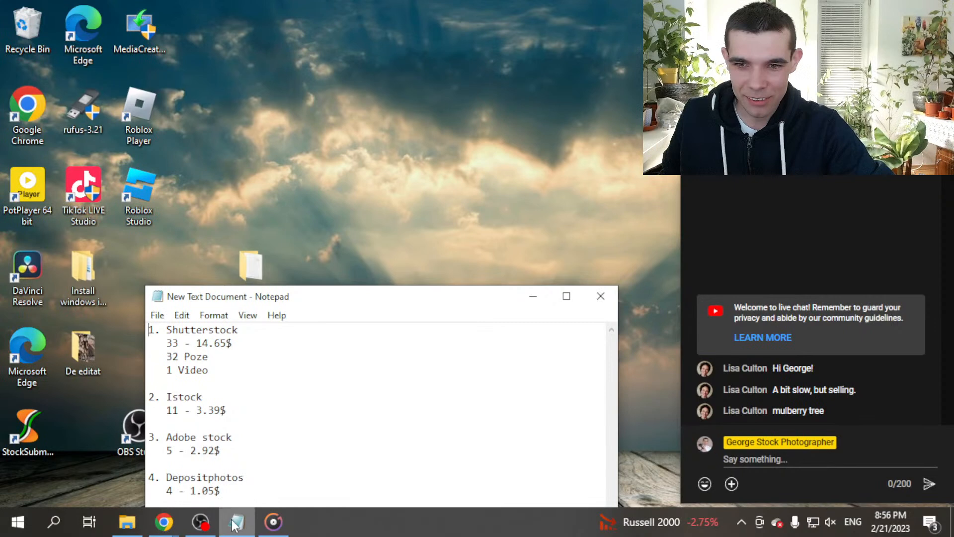
In the Depositphotos folder, view the 0.30 seedling photo, then the 0.25$ potted pineapple top.
left_click(237, 522)
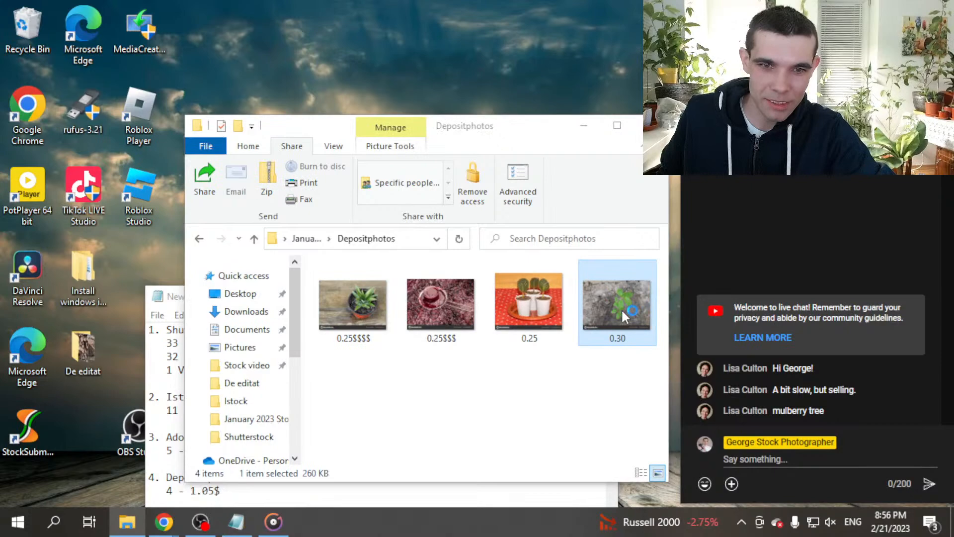
double_click(616, 302)
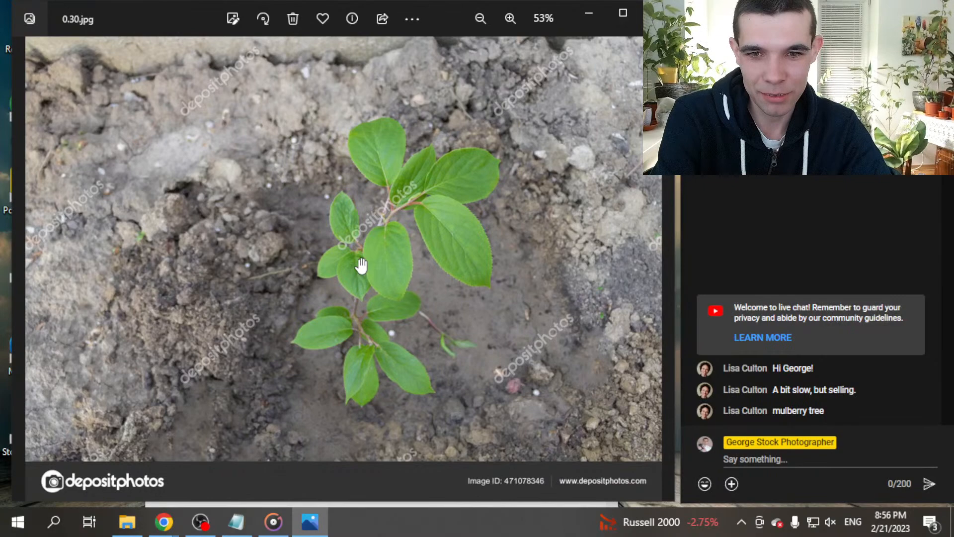
mouse_move(37, 313)
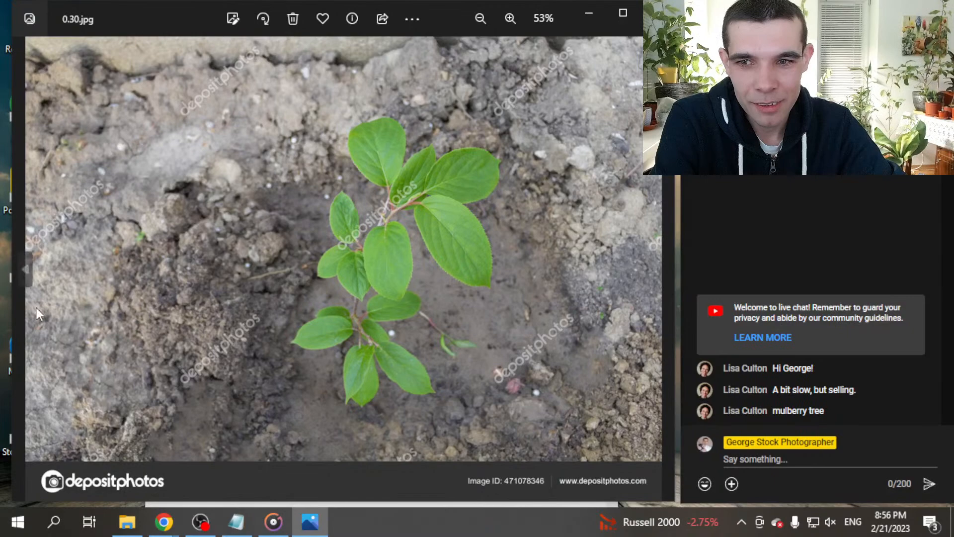
left_click(660, 270)
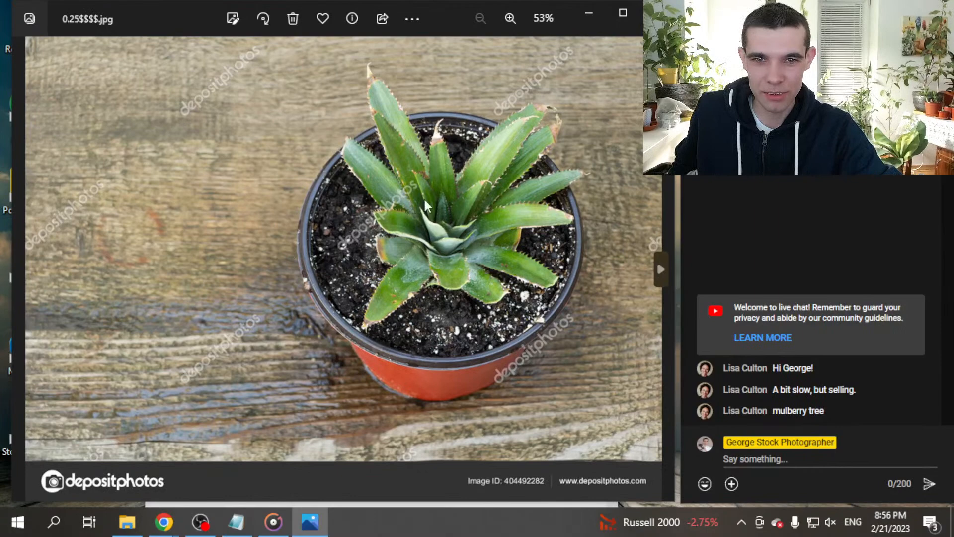
mouse_move(368, 275)
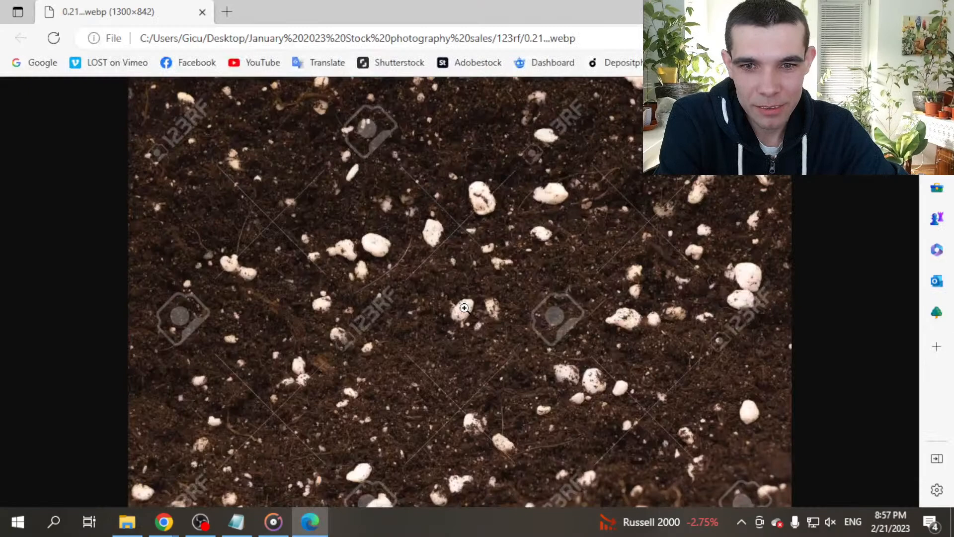
mouse_move(339, 281)
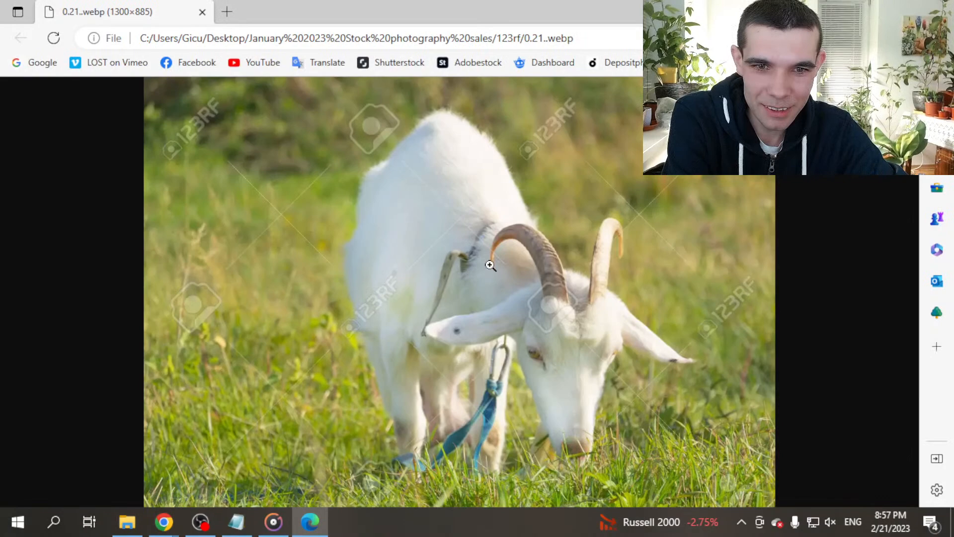
mouse_move(450, 324)
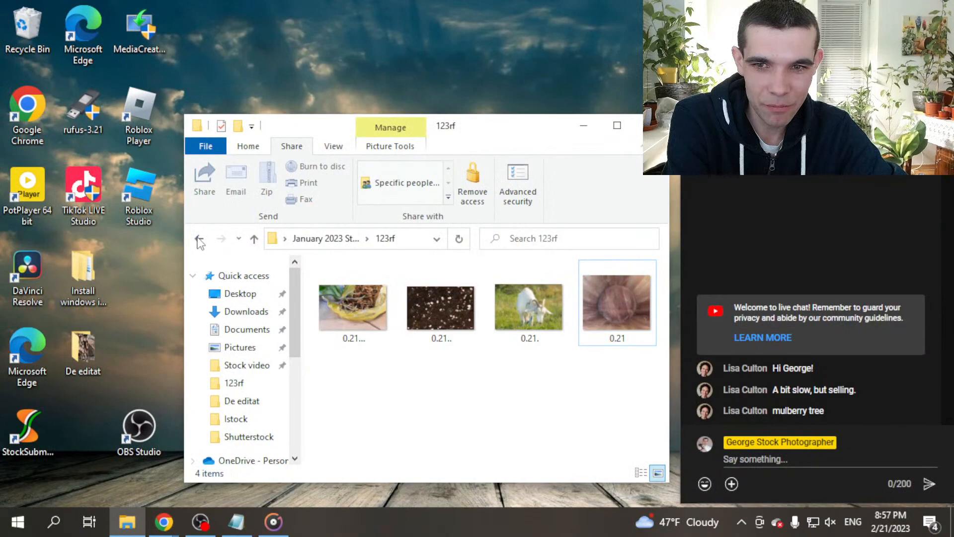
Return from the 123rf folder to the January 2023 Stock photography sales folder.
left_click(235, 521)
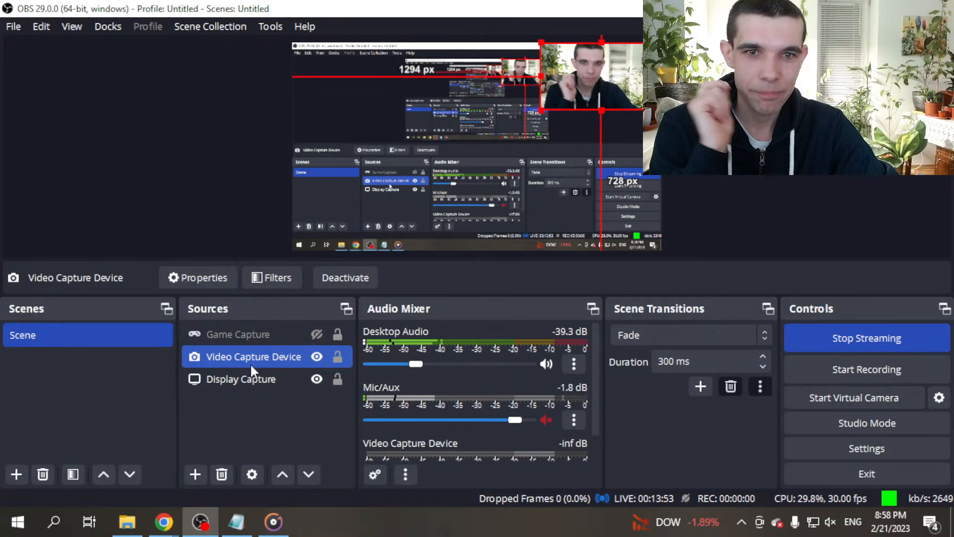
left_click(240, 379)
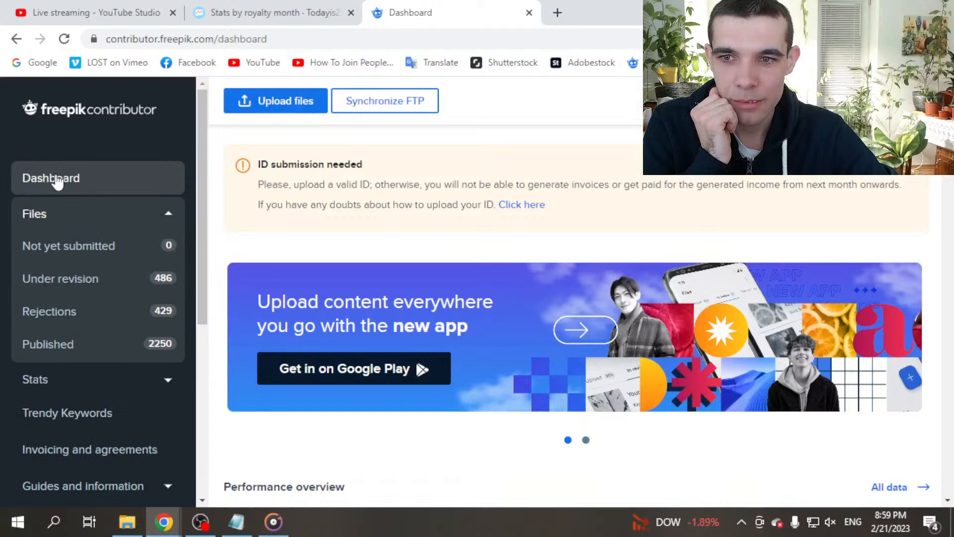
Go to the Files > Published list in Freepik Contributor.
scroll("down", 3)
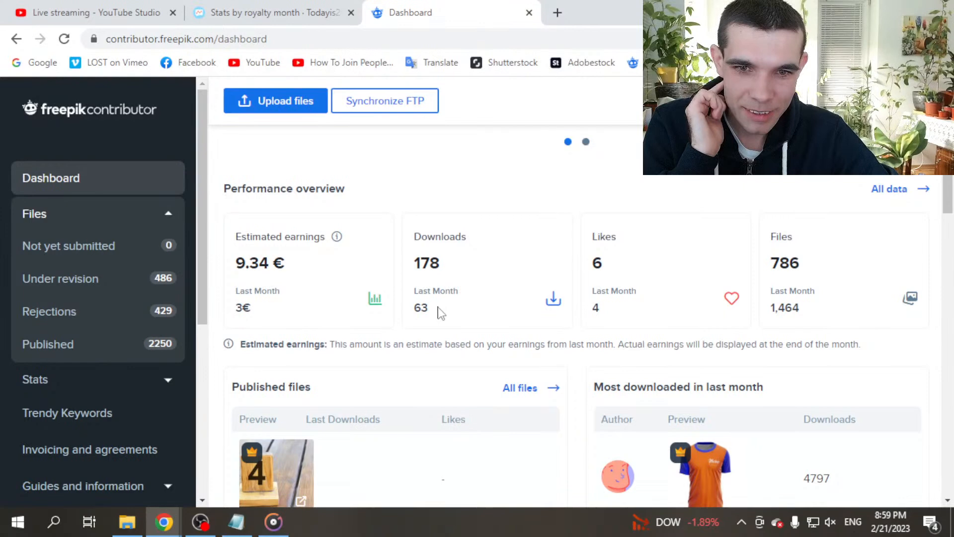
left_click(47, 344)
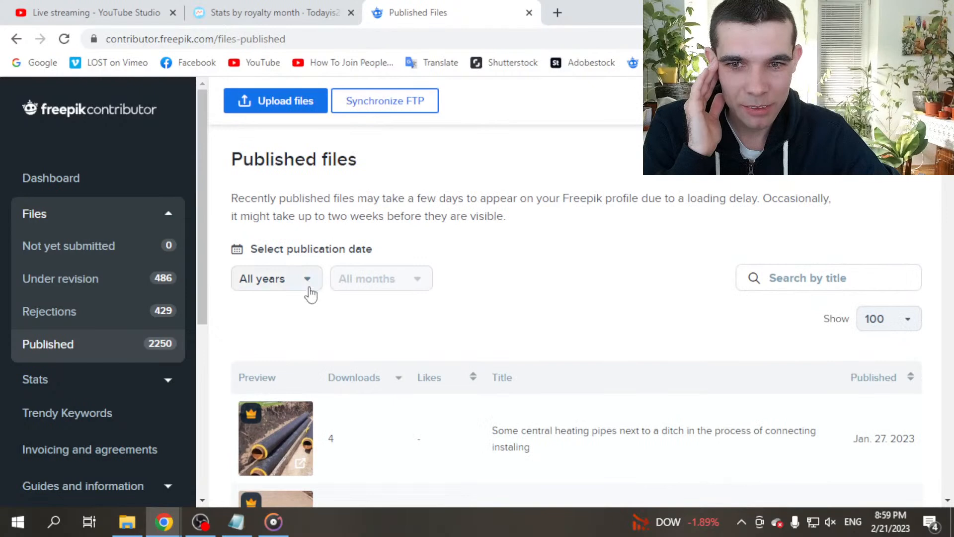
left_click(364, 278)
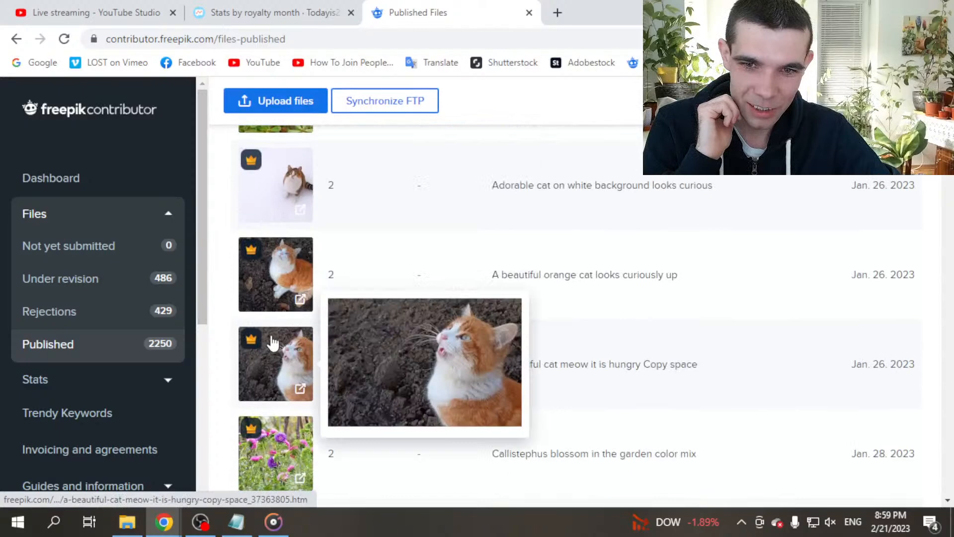
Scroll through January 2023's published files, previewing the downloaded images.
scroll("down", 3)
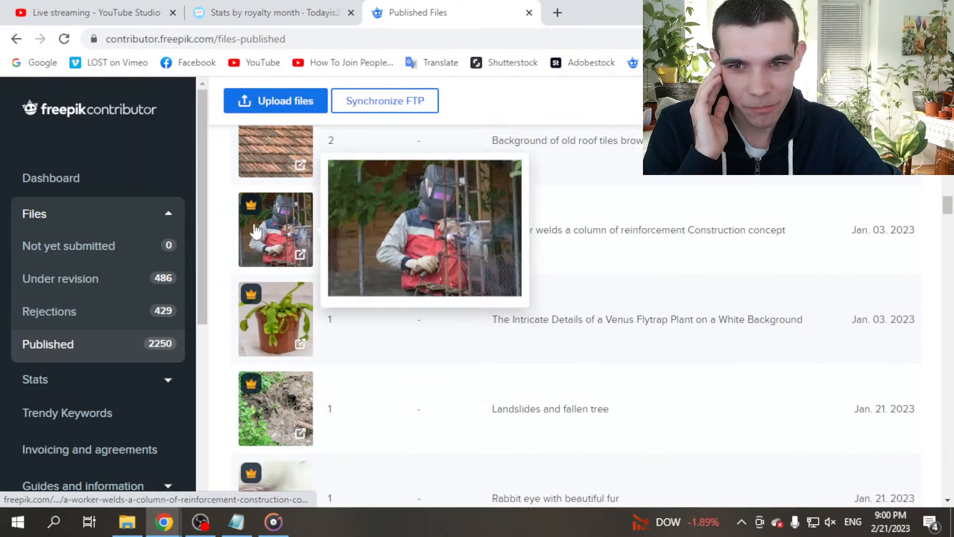
scroll("down", 3)
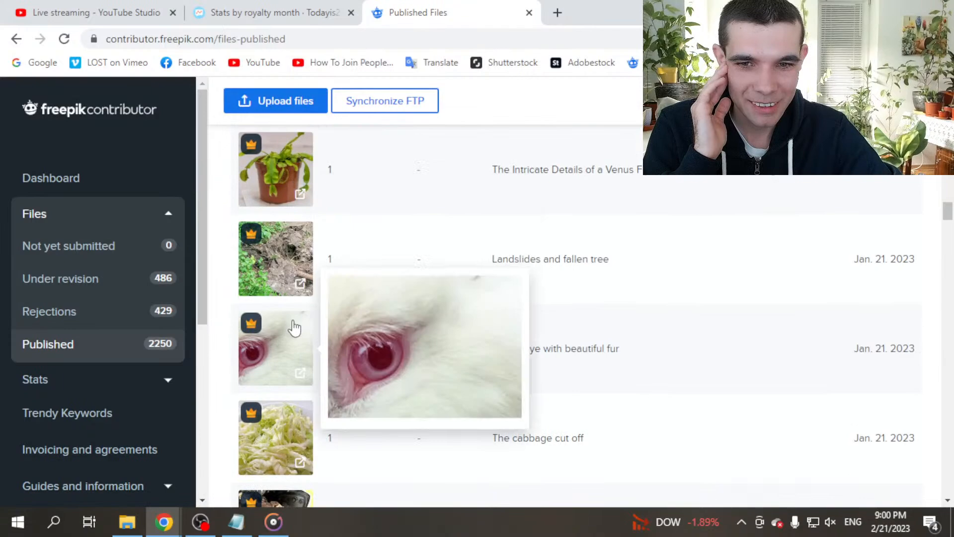
scroll("down", 3)
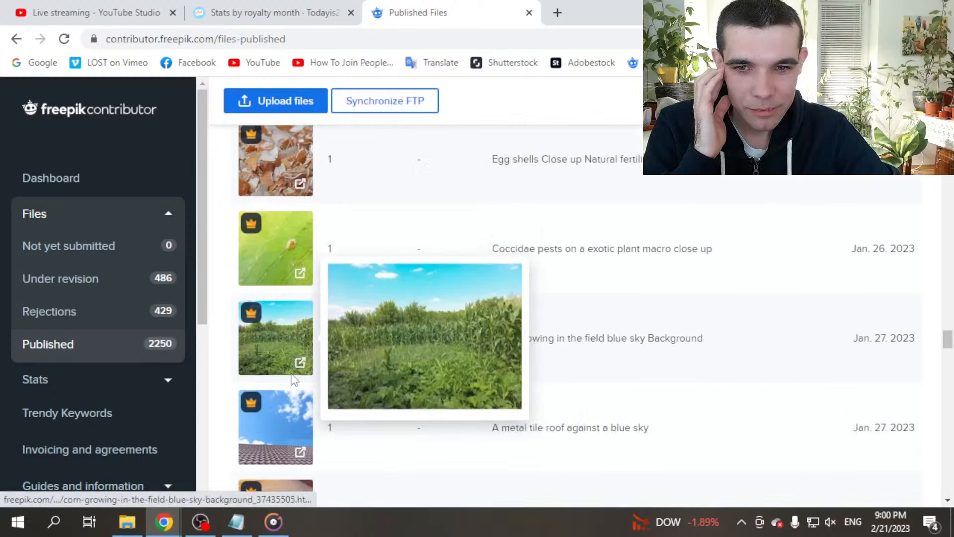
scroll("down", 3)
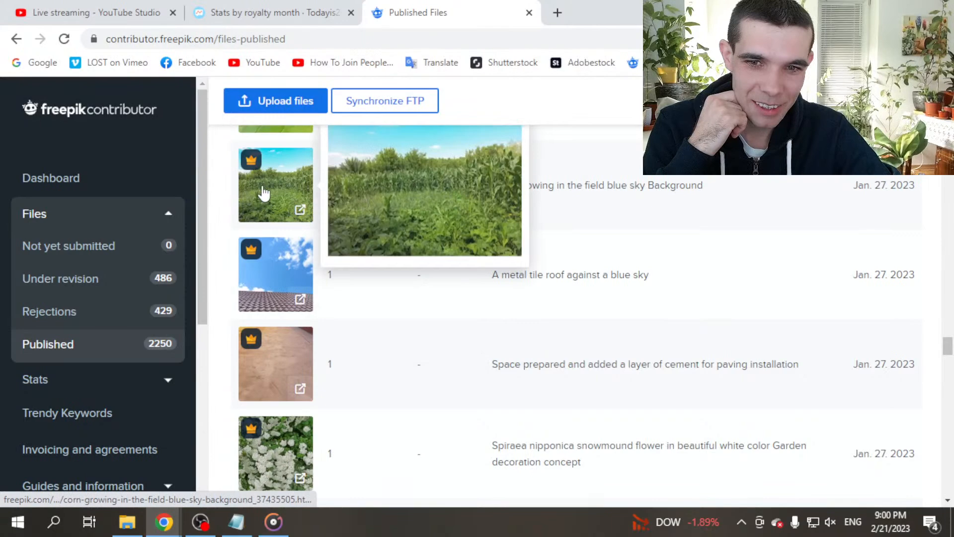
scroll("down", 3)
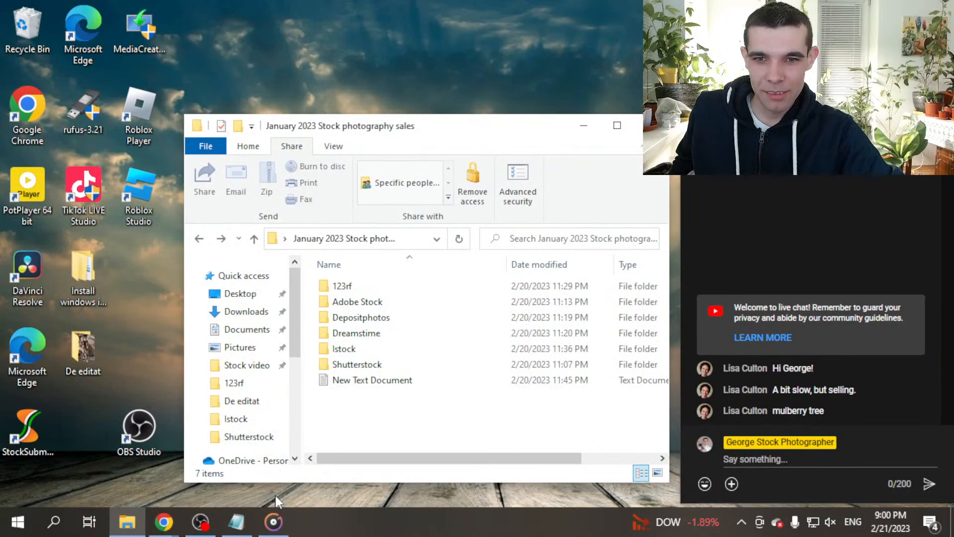
View the two 0.35$ Dreamstime sale photos in the January 2023 folder.
double_click(372, 379)
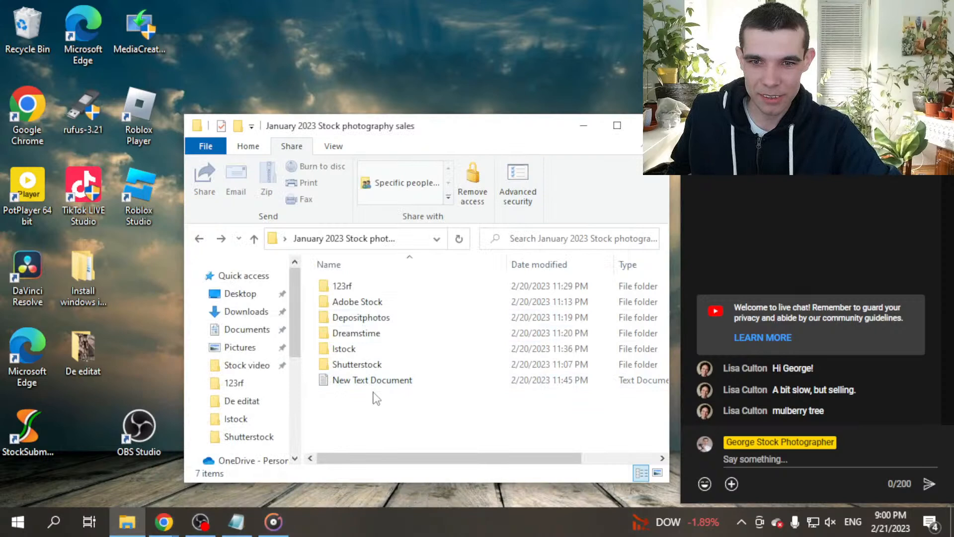
double_click(357, 333)
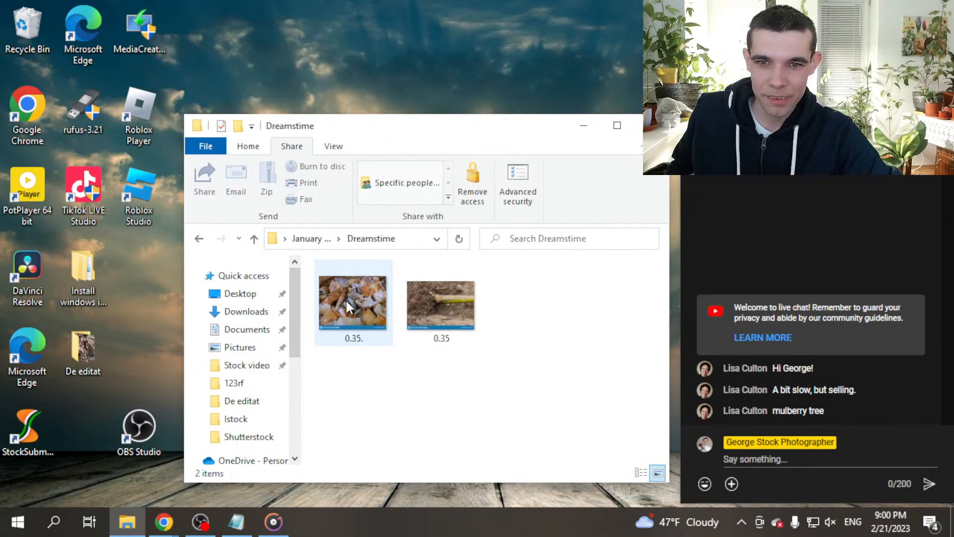
double_click(354, 298)
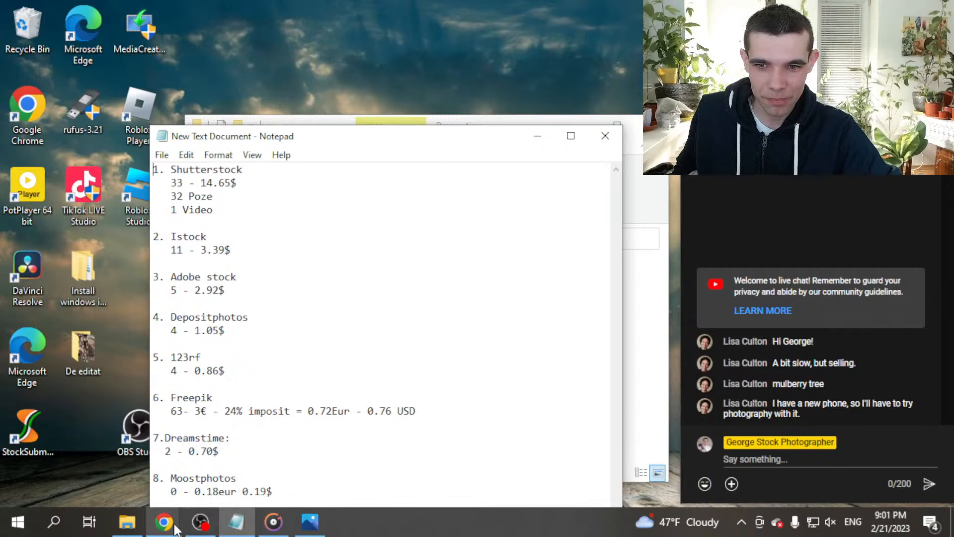
Switch from Notepad to the Mostphotos Sales page in Chrome.
left_click(163, 522)
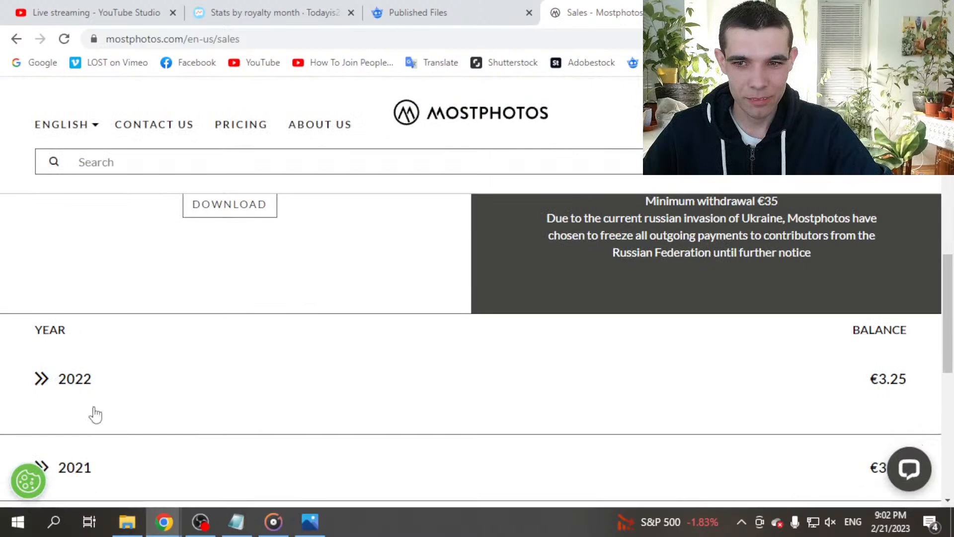
Check Mostphotos' January 2023 earnings of €0.18, then return to the Notepad tally.
scroll("down", 3)
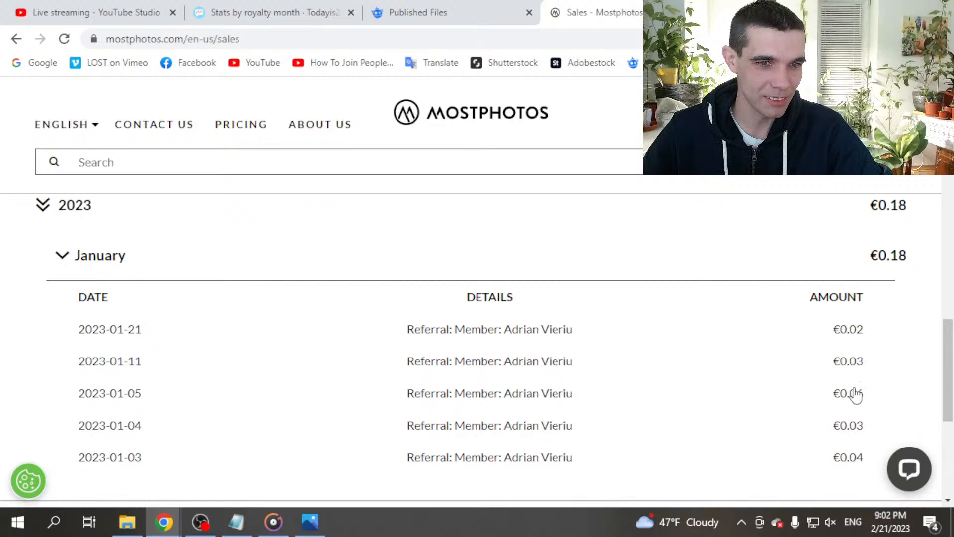
left_click(235, 522)
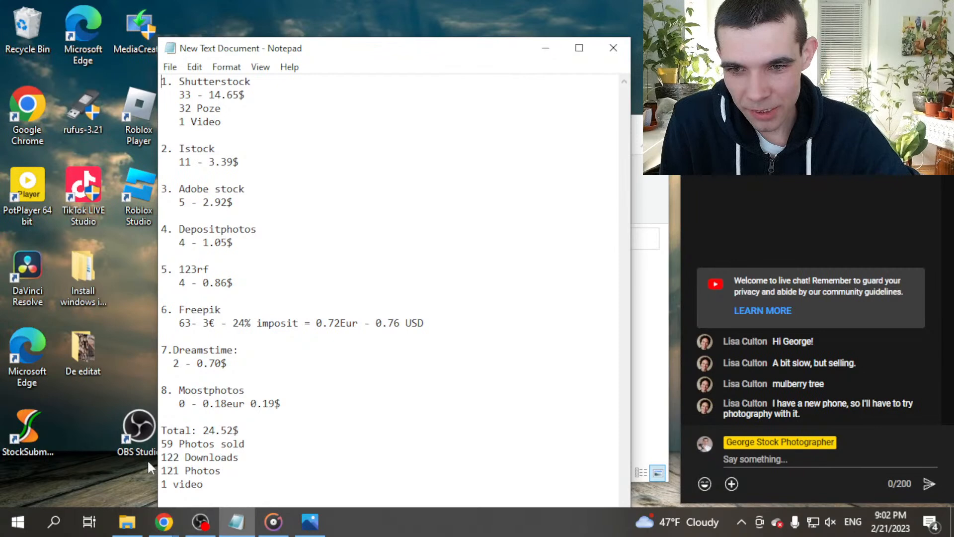
Show the 24.52$ / 122 downloads totals, then bring up the Shutterstock contributor dashboard.
double_click(170, 457)
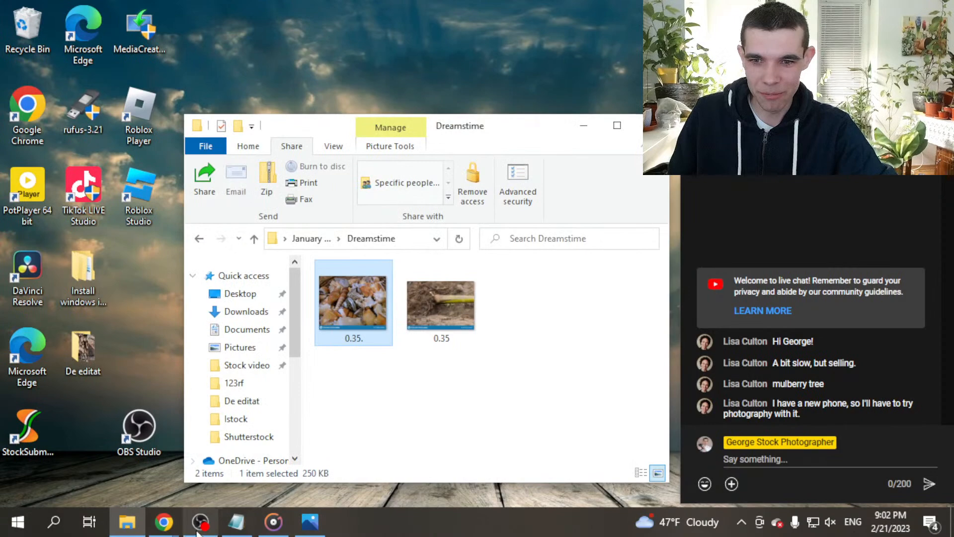
left_click(162, 522)
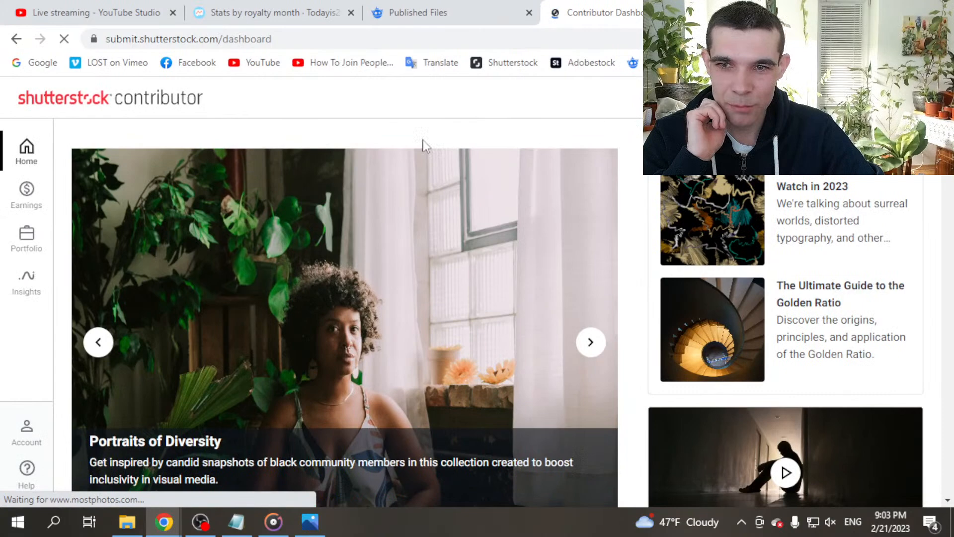
left_click(26, 237)
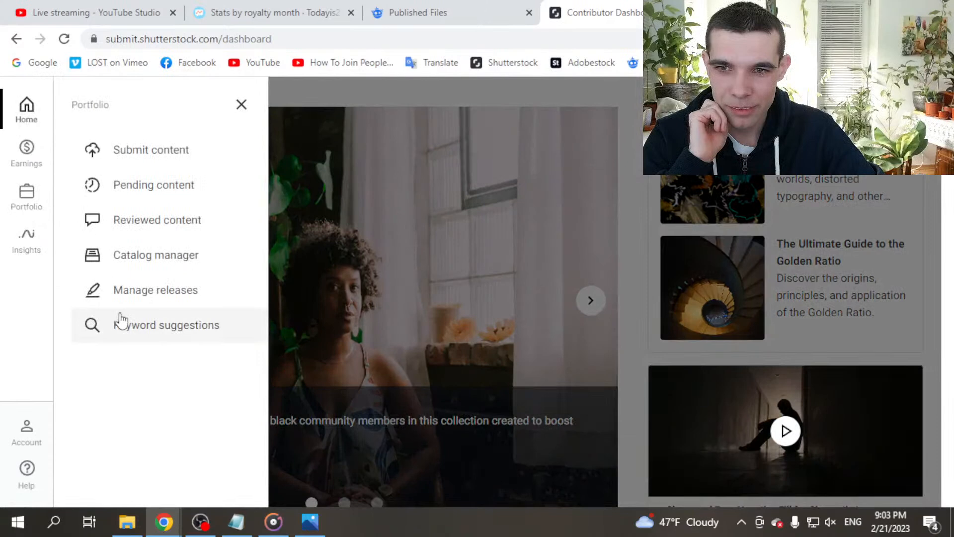
left_click(166, 324)
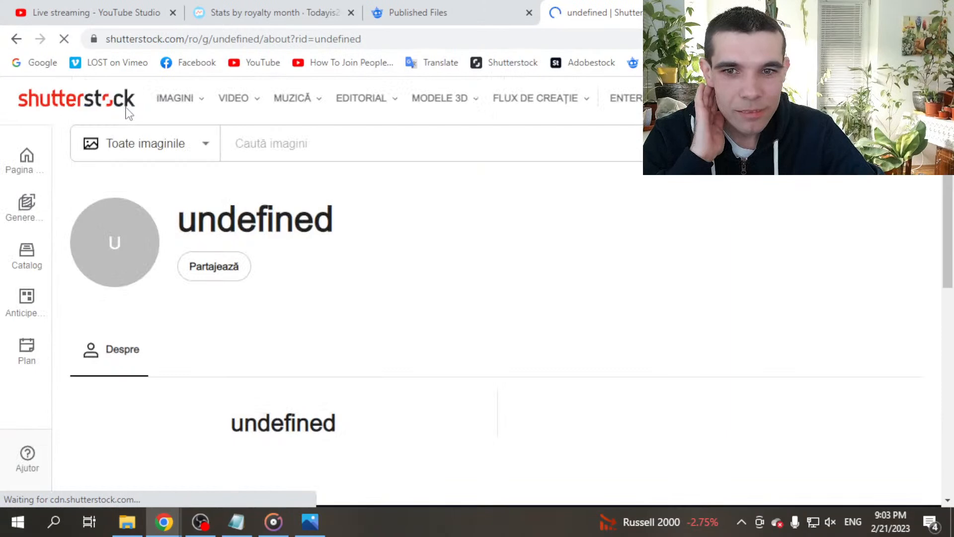
scroll("down", 3)
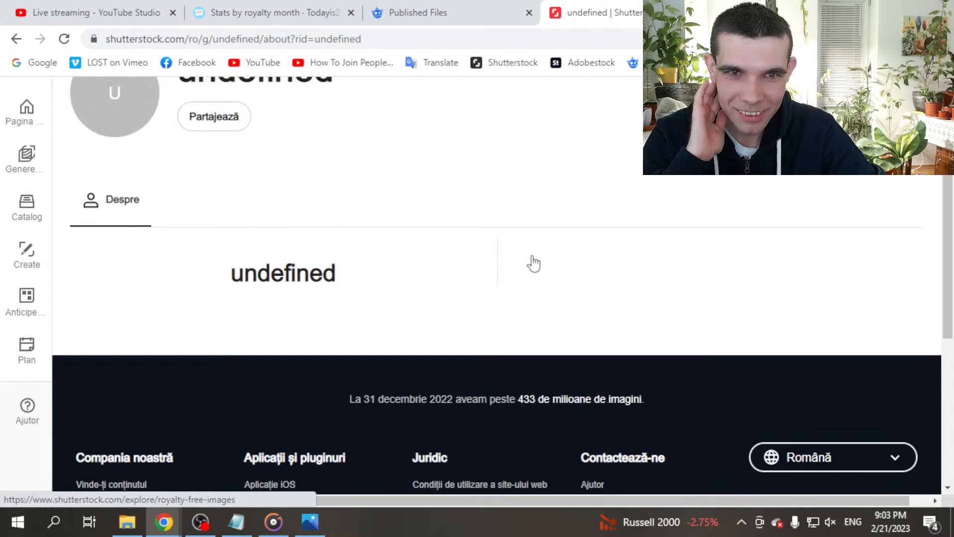
scroll("down", 3)
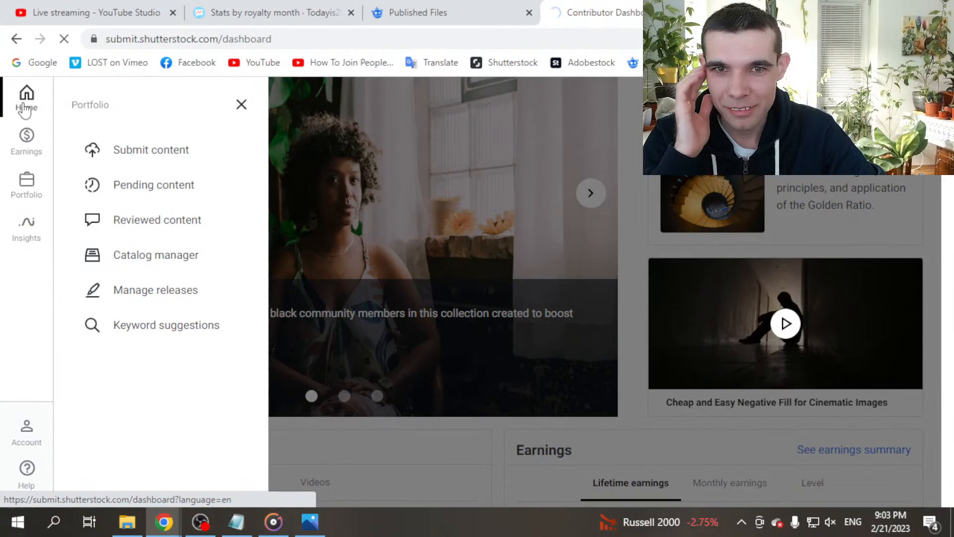
left_click(241, 104)
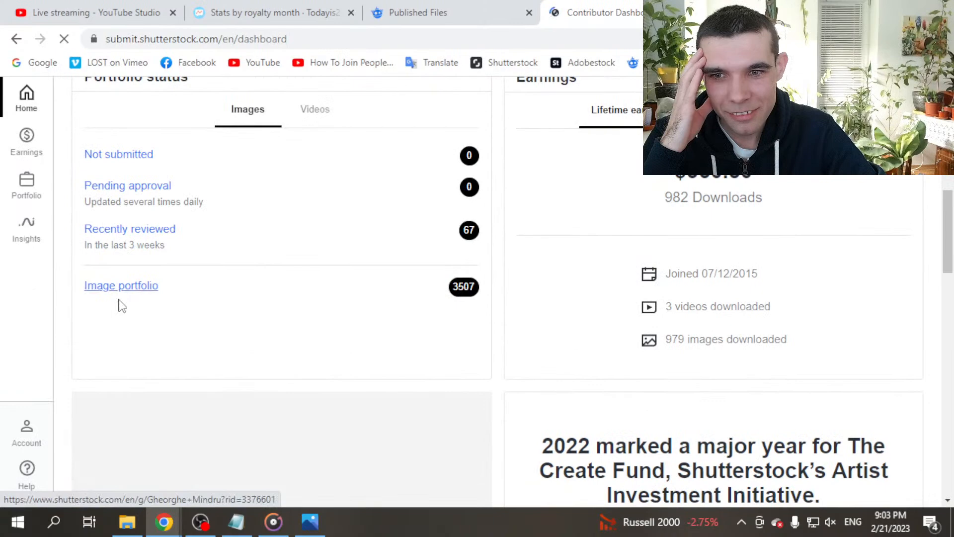
Browse the Shutterstock public image portfolio sorted newest first.
left_click(121, 285)
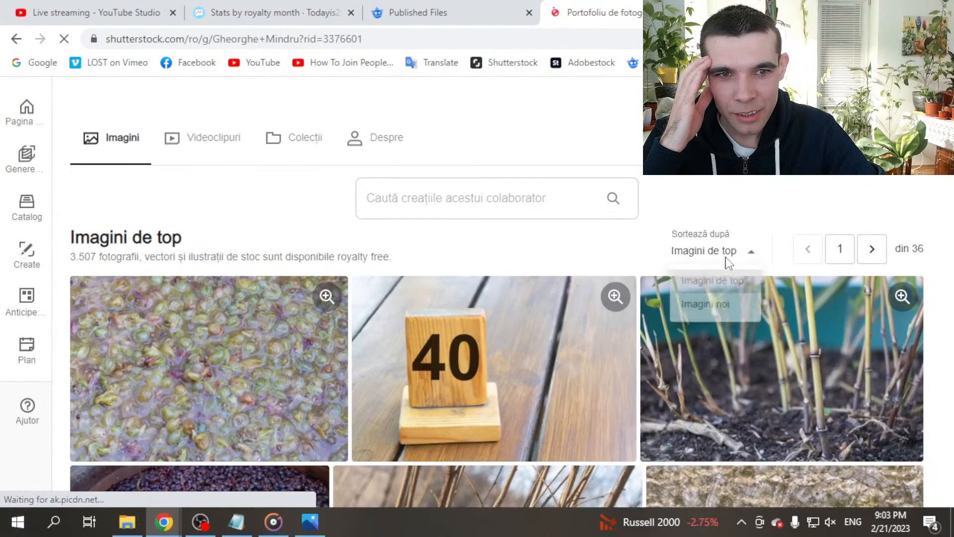
left_click(706, 305)
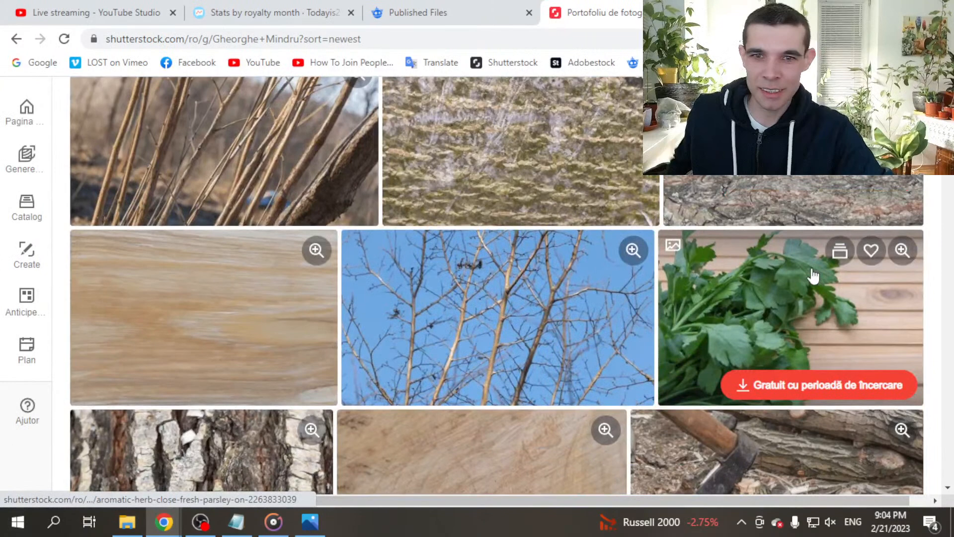
mouse_move(711, 273)
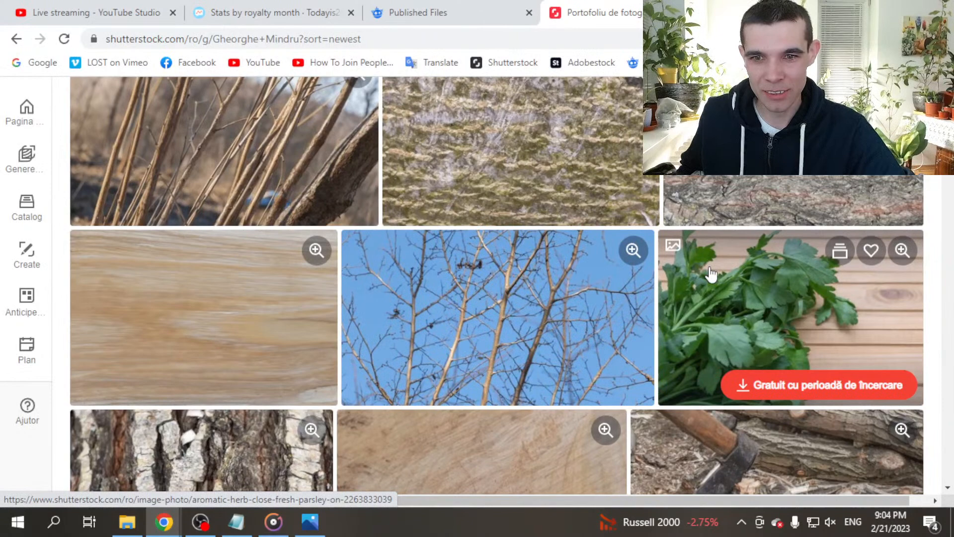
mouse_move(278, 292)
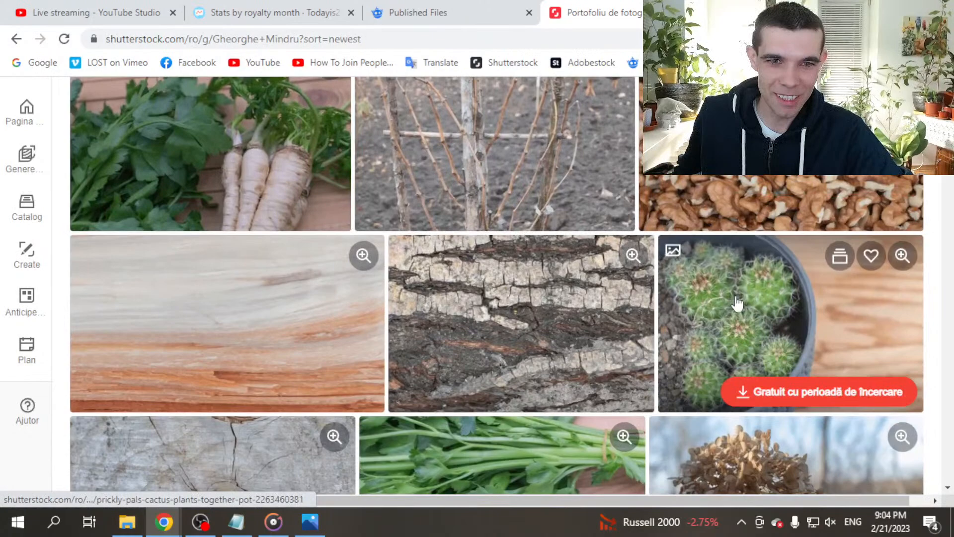
scroll("down", 3)
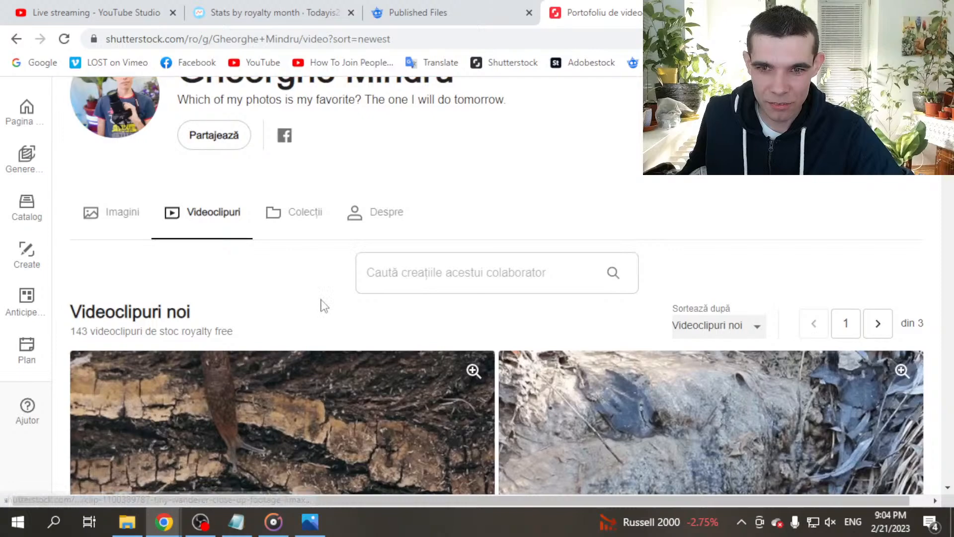
scroll("down", 3)
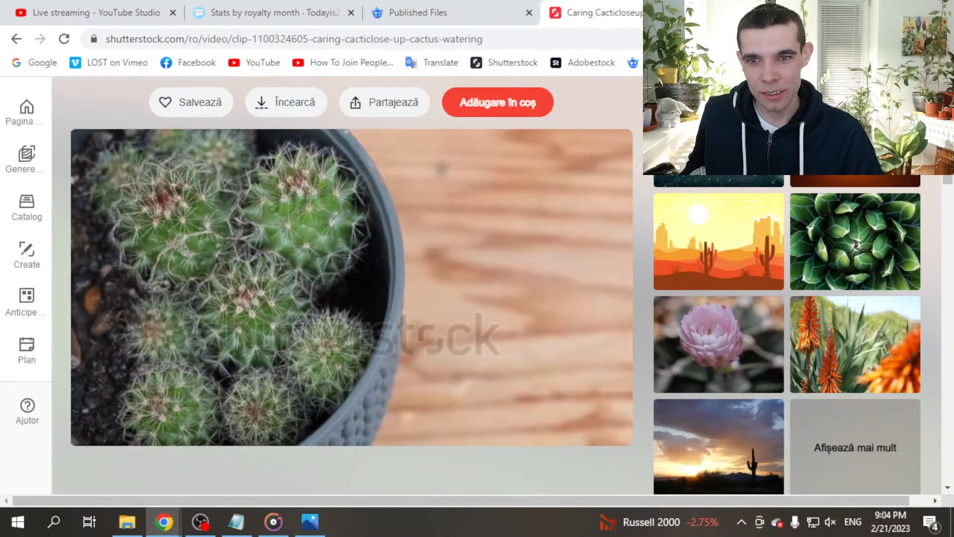
mouse_move(17, 39)
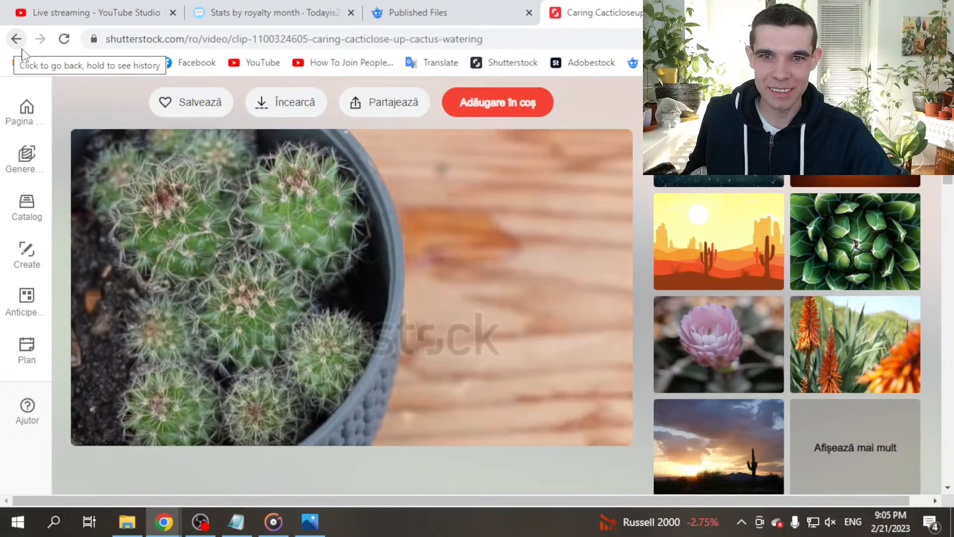
left_click(16, 39)
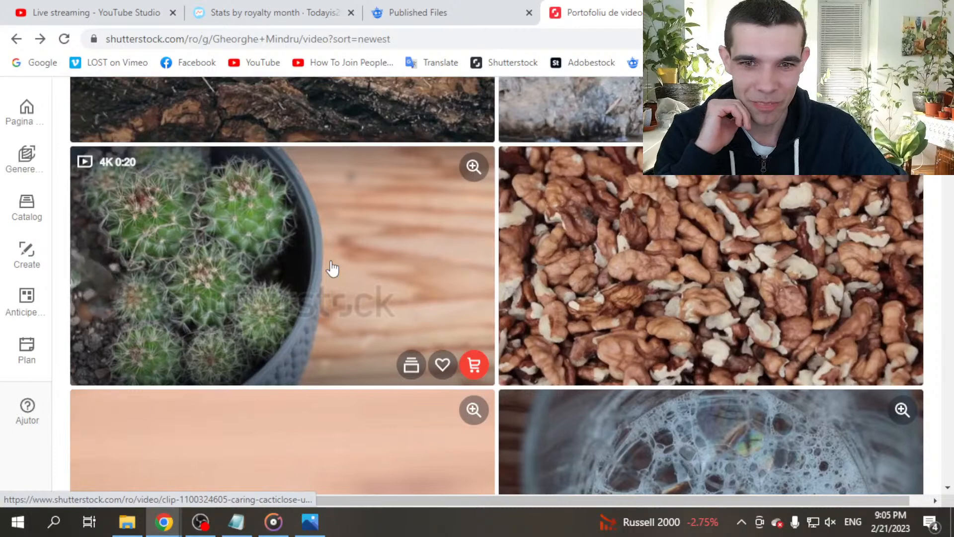
scroll("down", 3)
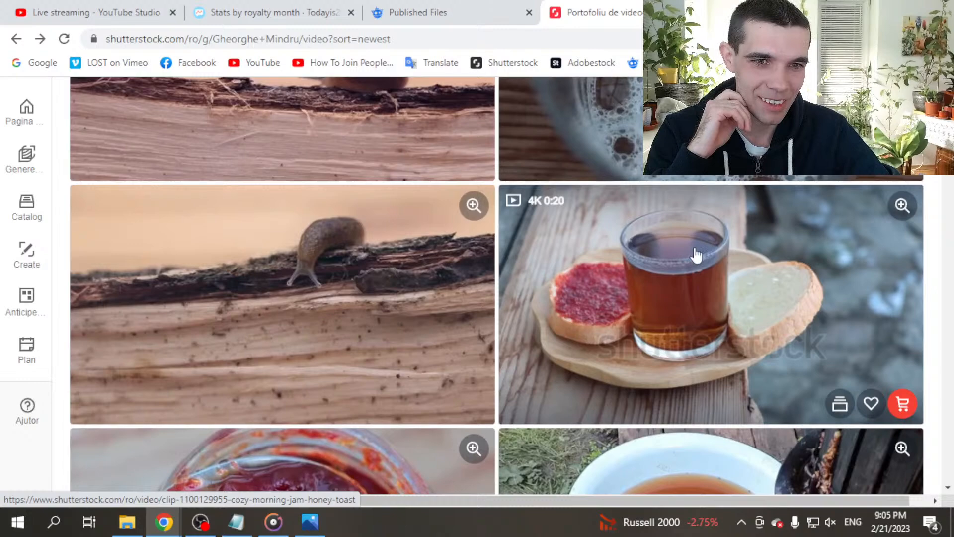
left_click(697, 256)
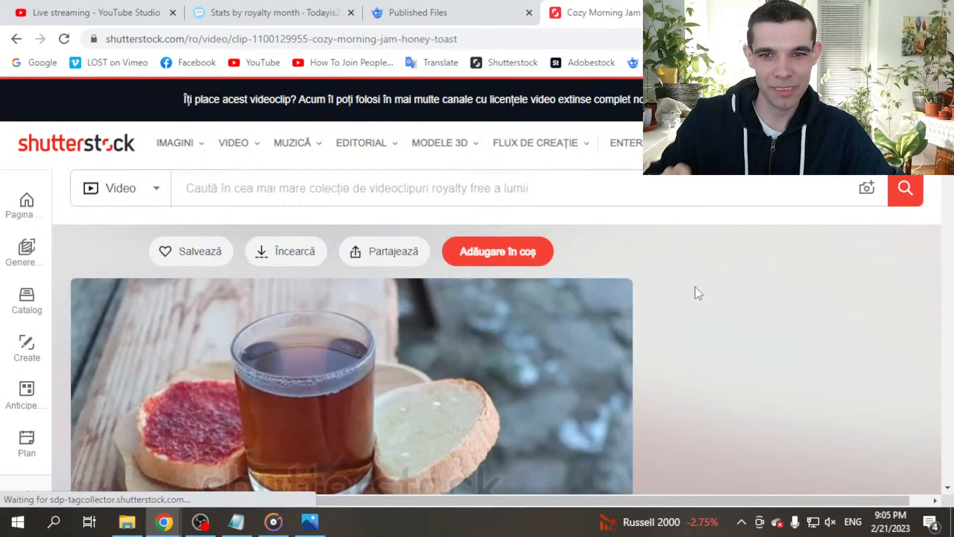
scroll("down", 3)
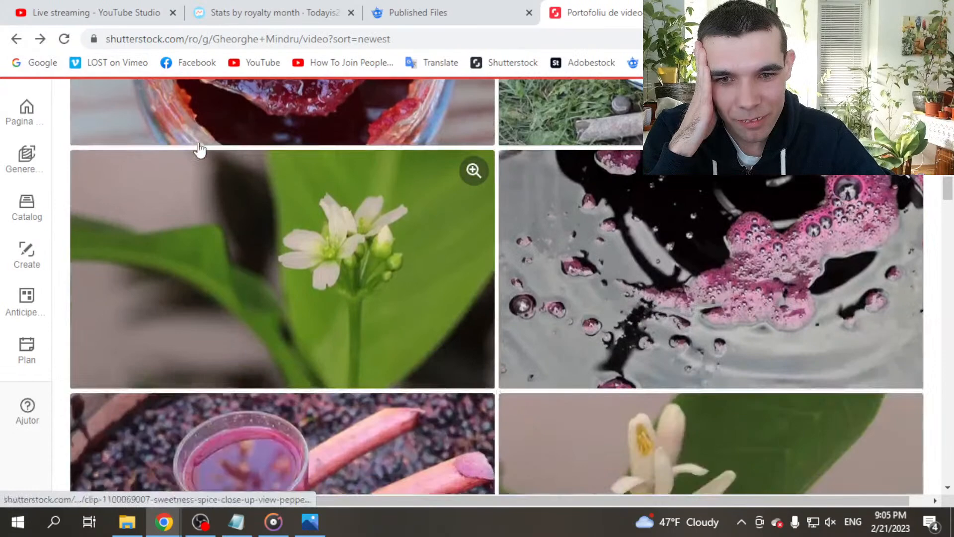
Return to the Notepad tally ending with 24.52$, 122 downloads, 121 photos and 1 video.
left_click(281, 270)
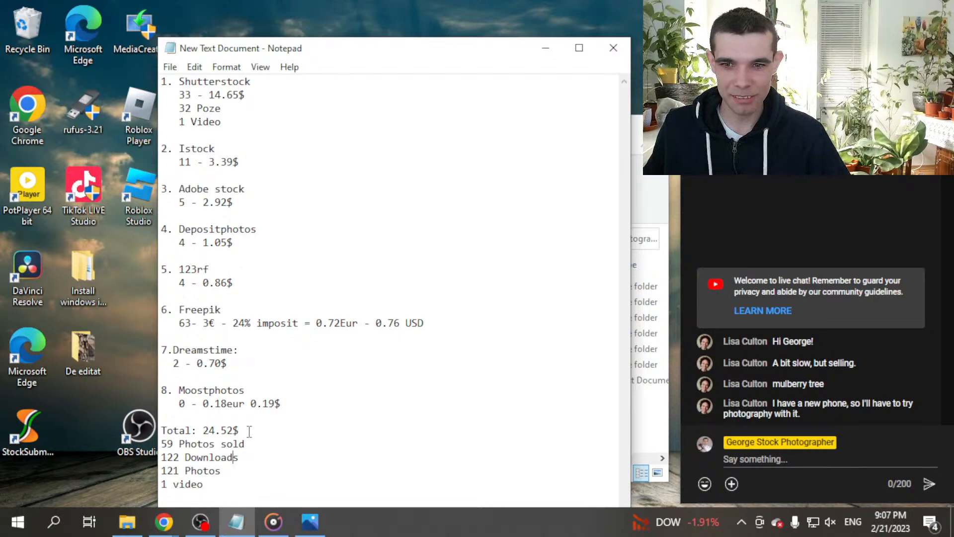
Minimize the Notepad tally to reveal the Windows desktop.
left_click(162, 522)
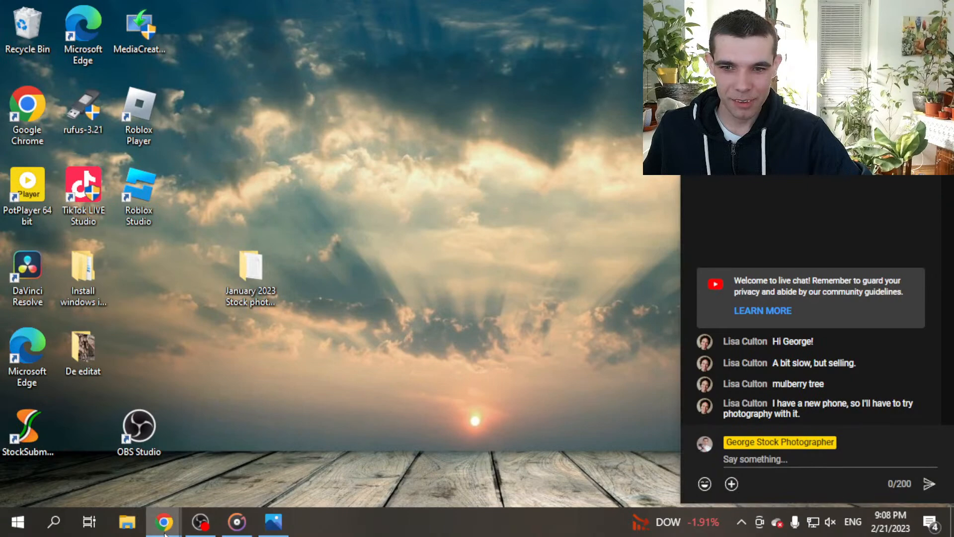
Bring up the YouTube Studio live streaming page with viewer analytics.
left_click(162, 522)
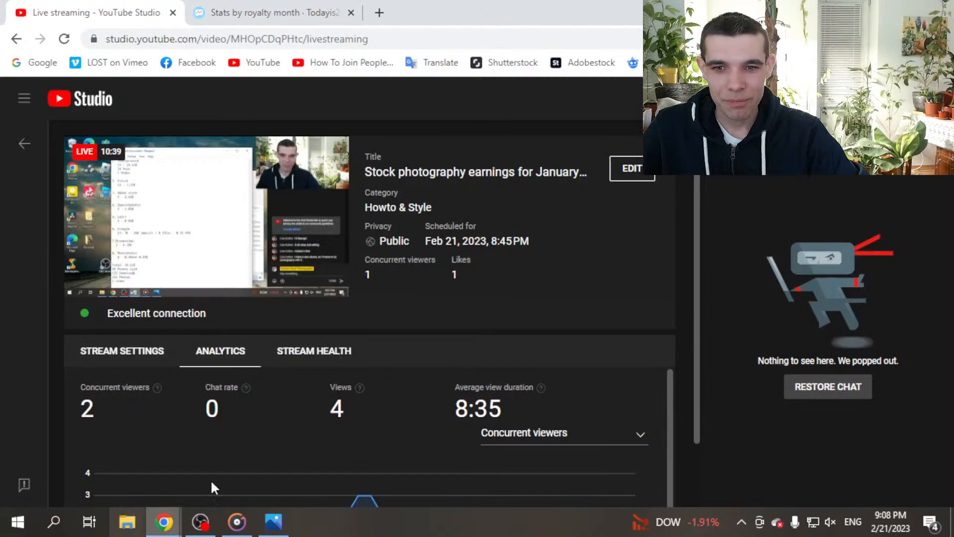
Switch to OBS Studio where the live broadcast is running.
left_click(200, 522)
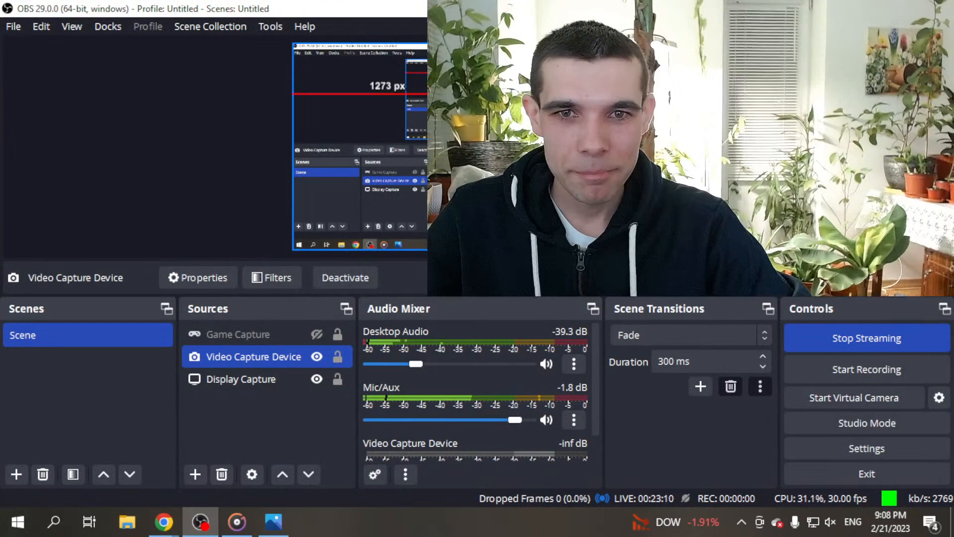